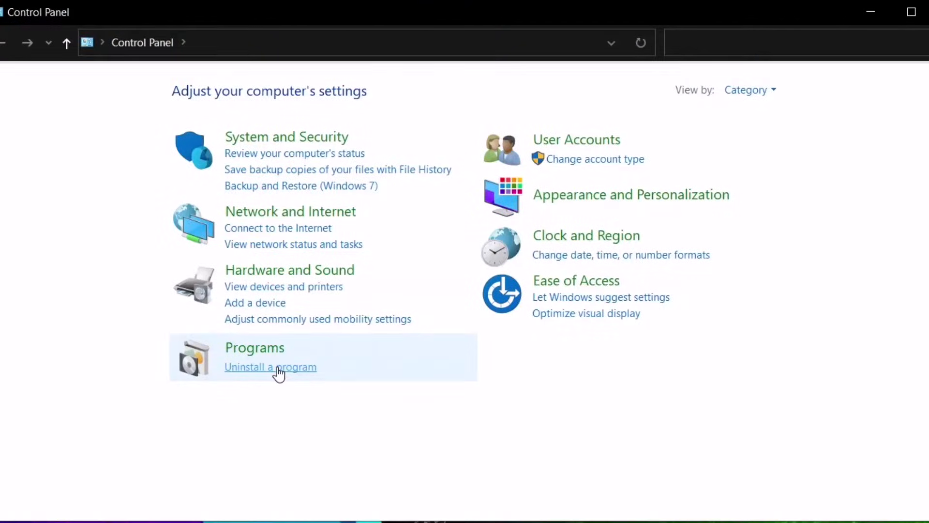
Open Uninstall a program and select the Microsoft 365 - en-us entry
click(270, 367)
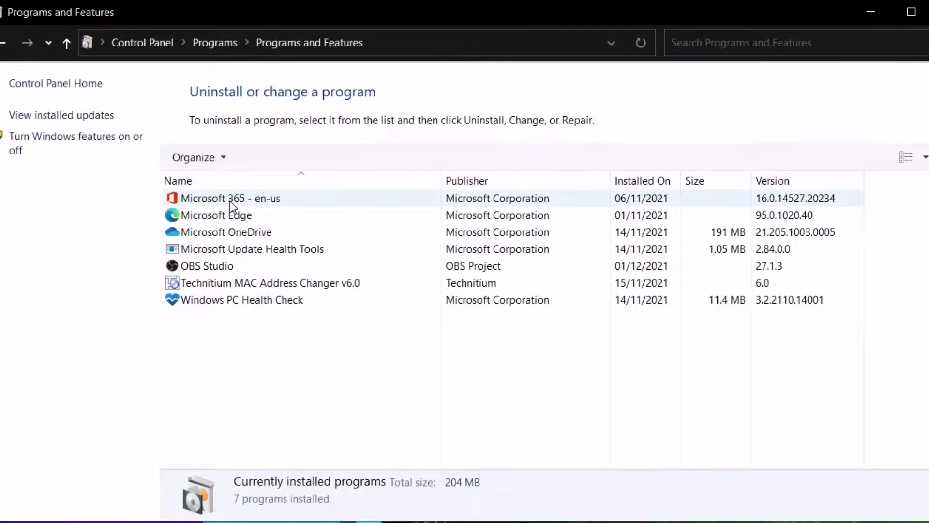
click(230, 198)
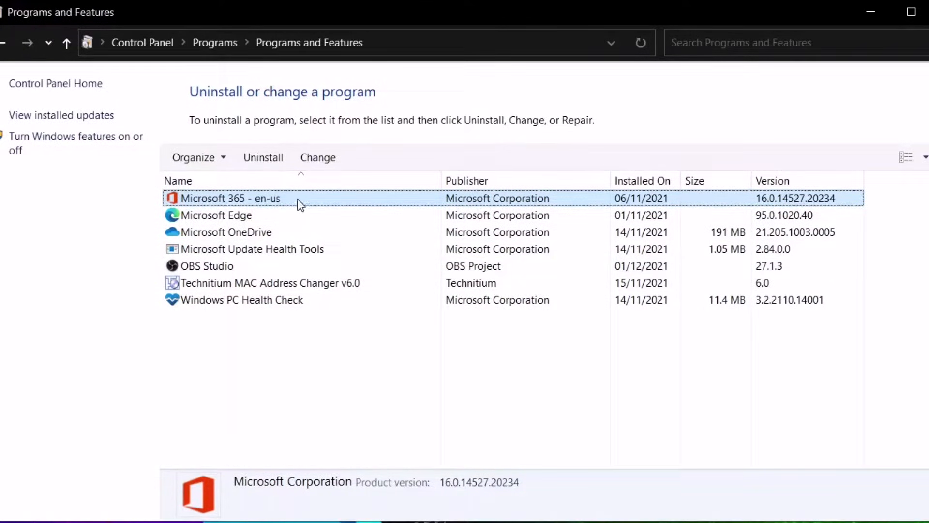
mouse_move(258, 198)
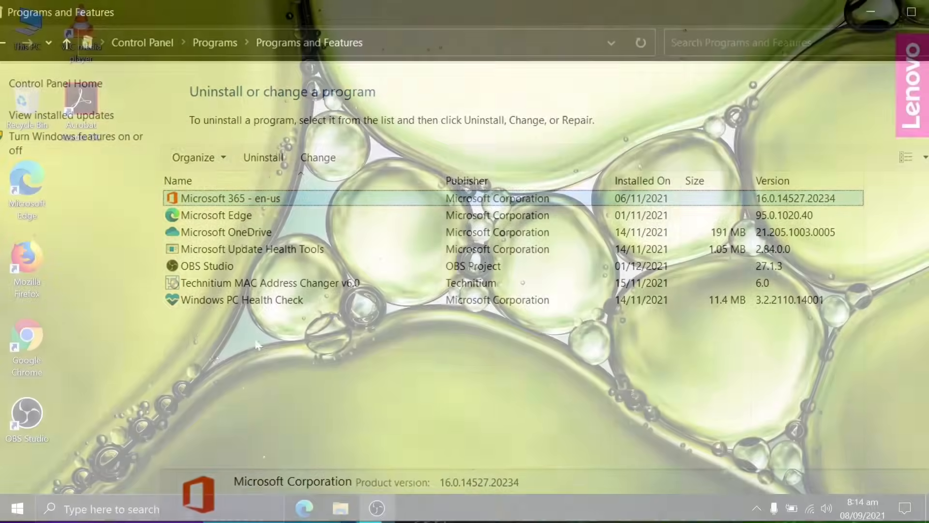
Search the Start menu for Word and open its file location in the Programs folder
click(911, 11)
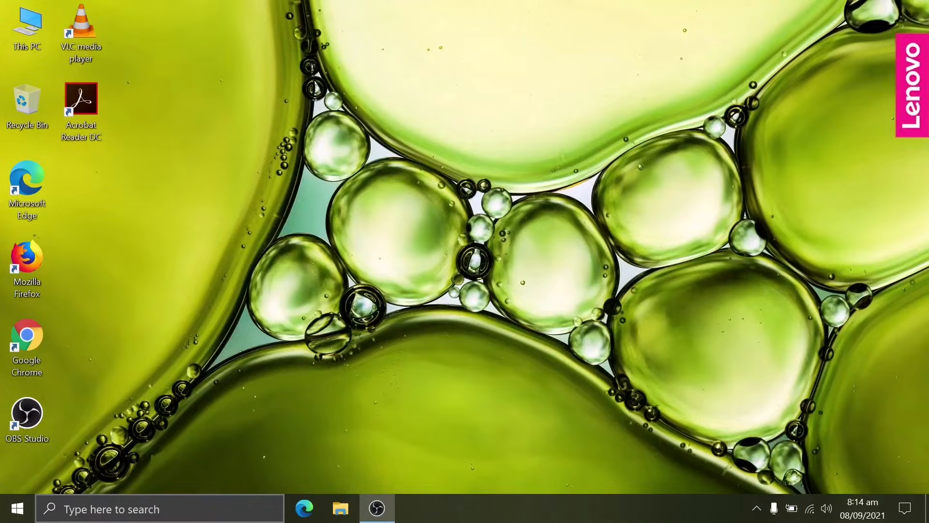
text(Word)
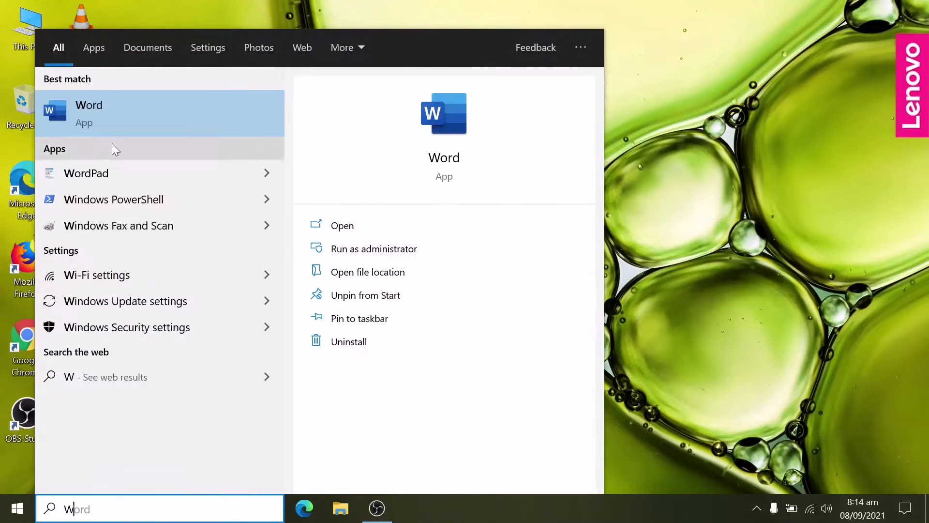
right_click(89, 112)
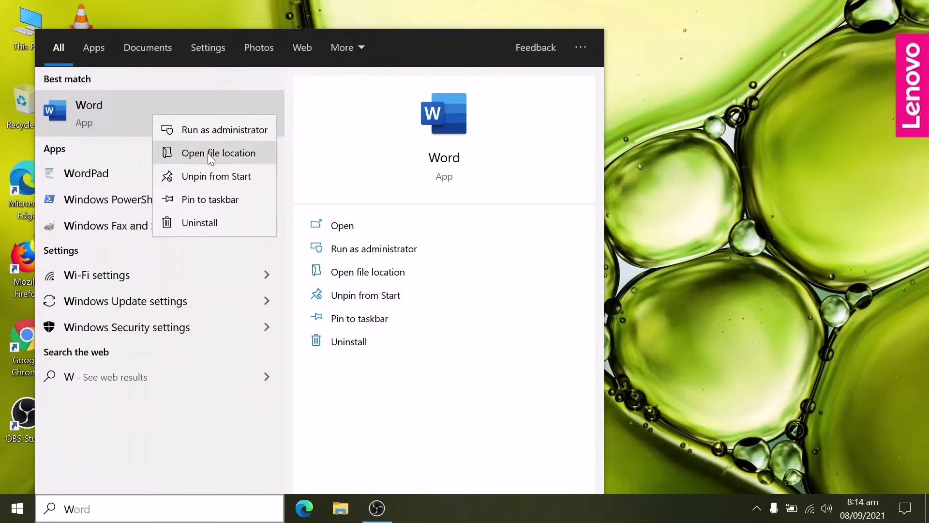
click(215, 153)
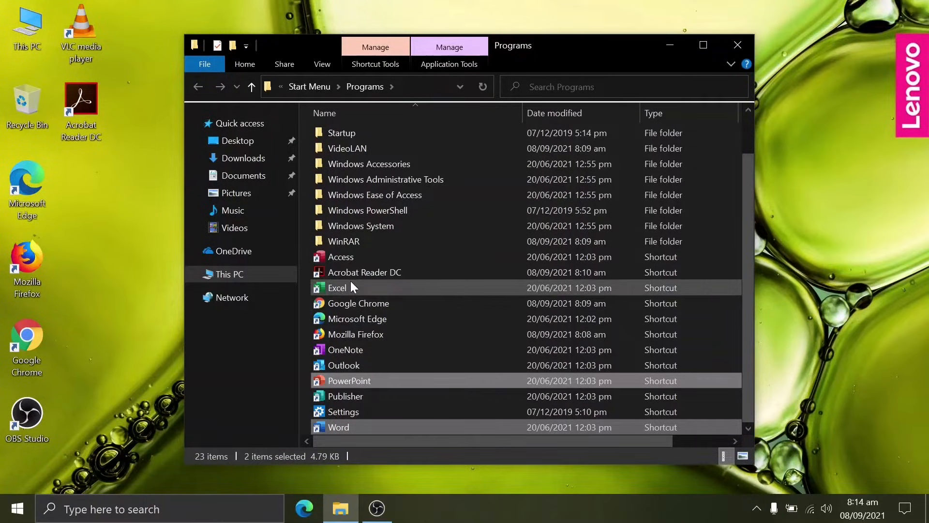
Send Excel, PowerPoint and Word shortcuts to the desktop and close the Programs folder
right_click(337, 287)
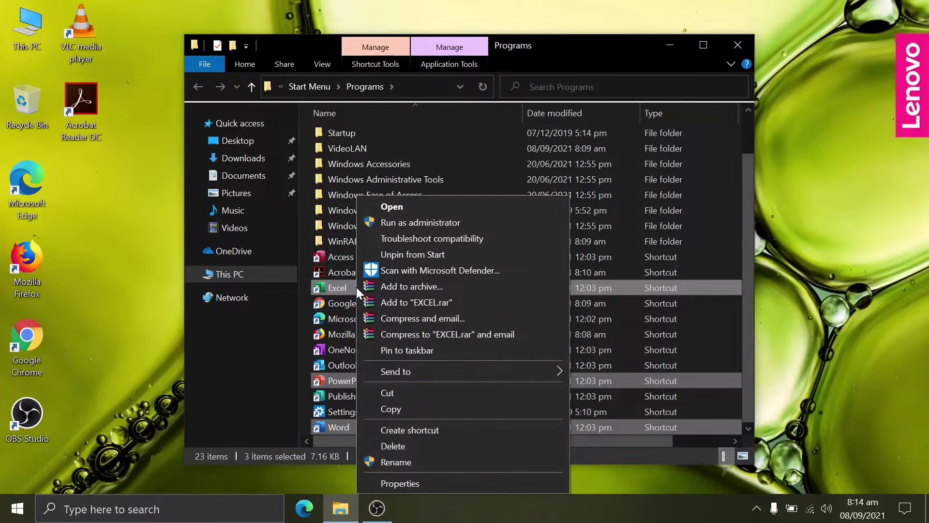
mouse_move(419, 371)
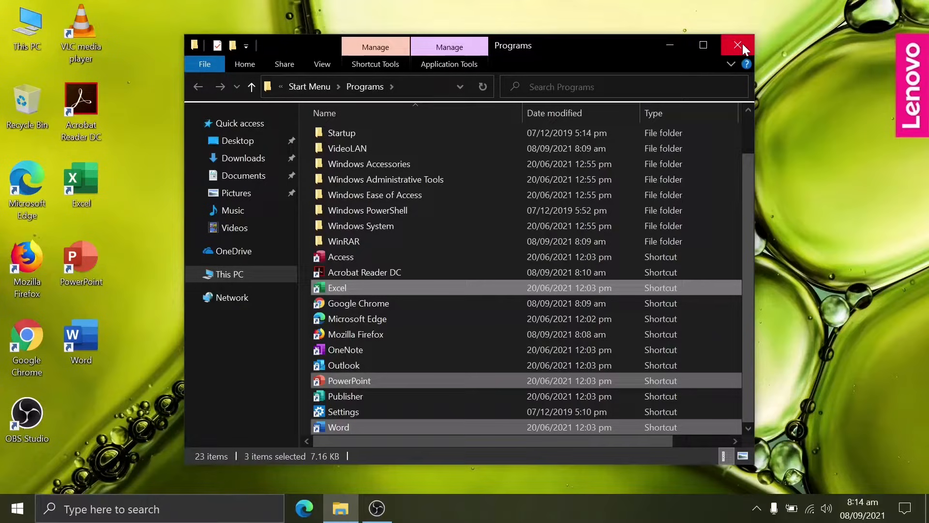
click(735, 44)
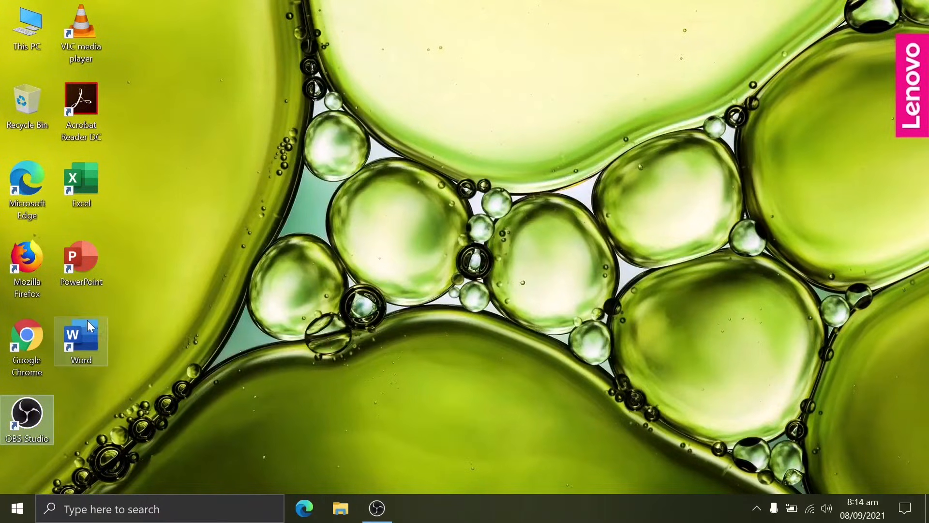
mouse_move(86, 327)
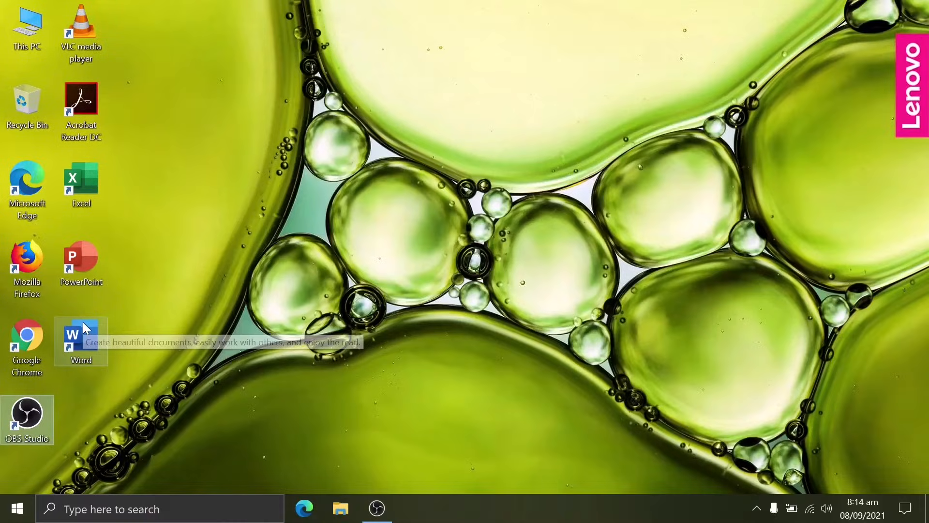
Launch Word from the desktop, dismiss the error, accept the licence and send optional diagnostic data
double_click(81, 340)
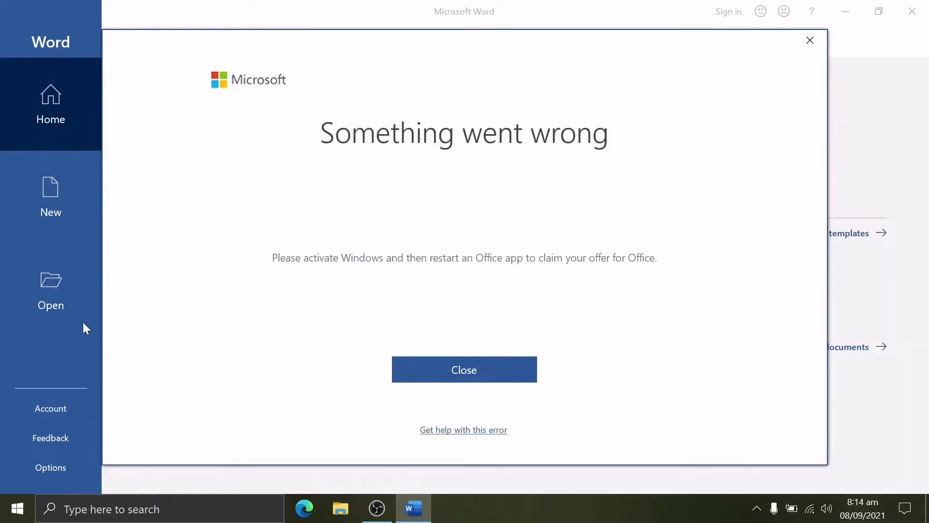
mouse_move(439, 379)
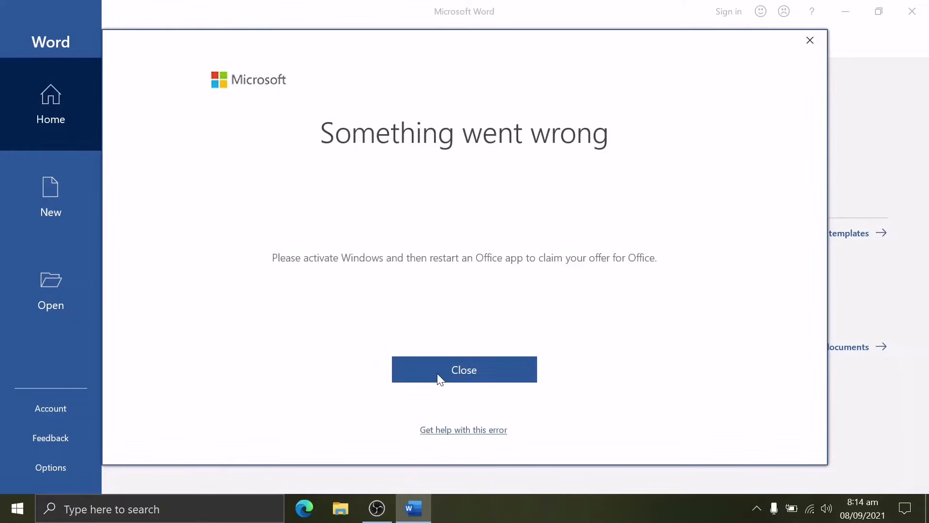
click(464, 370)
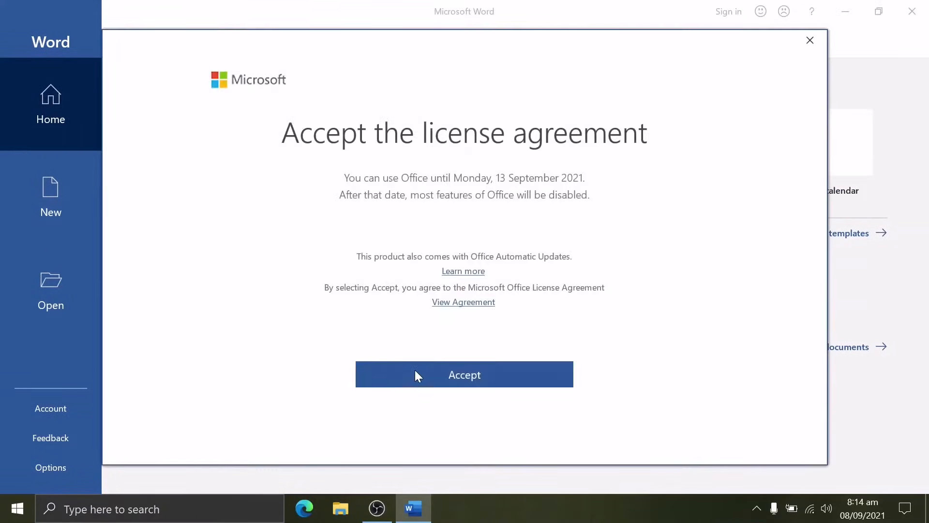
click(464, 374)
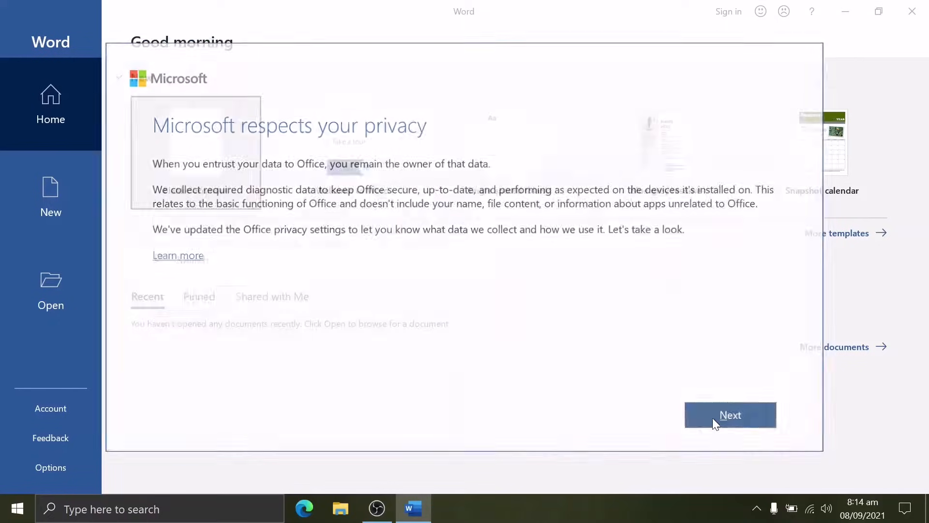
click(729, 415)
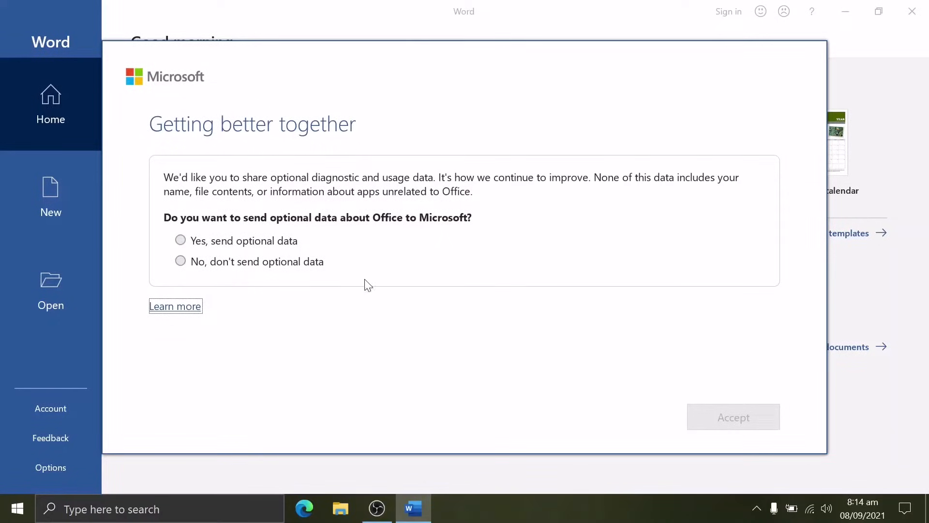
click(180, 240)
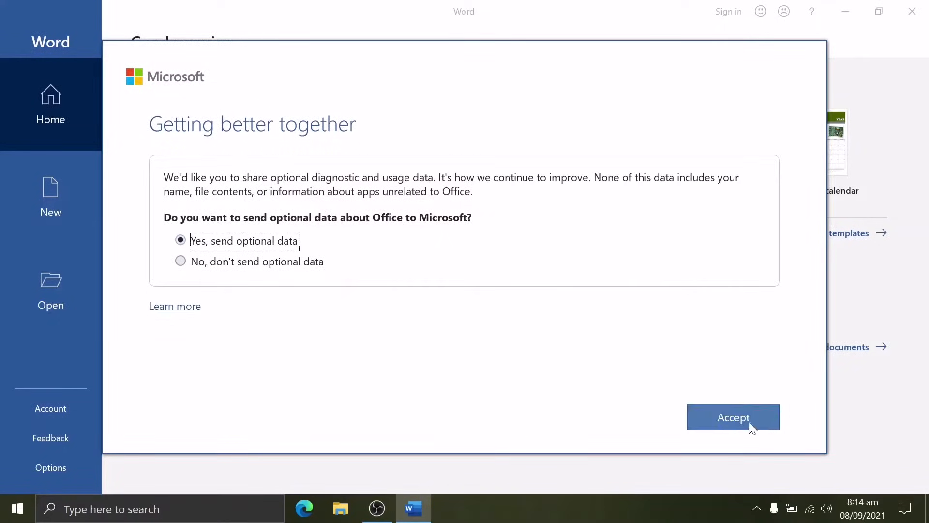
click(734, 417)
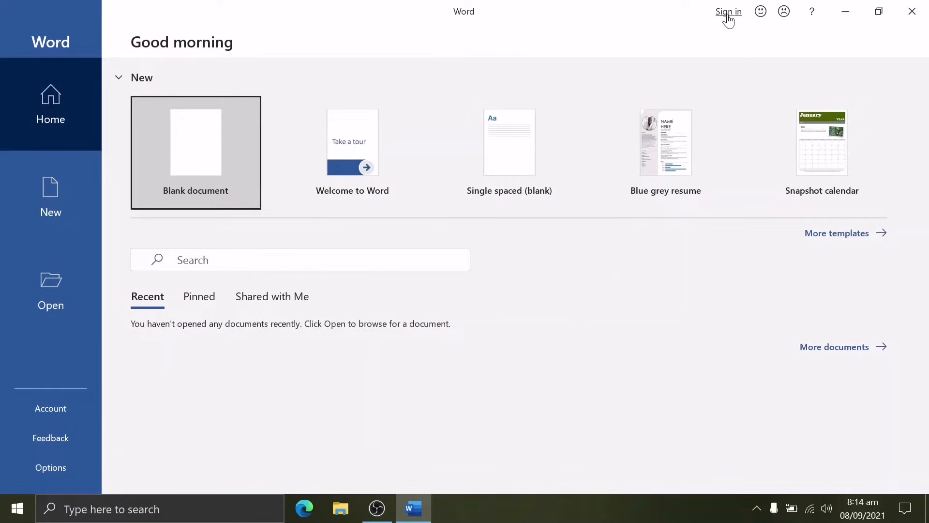
mouse_move(186, 169)
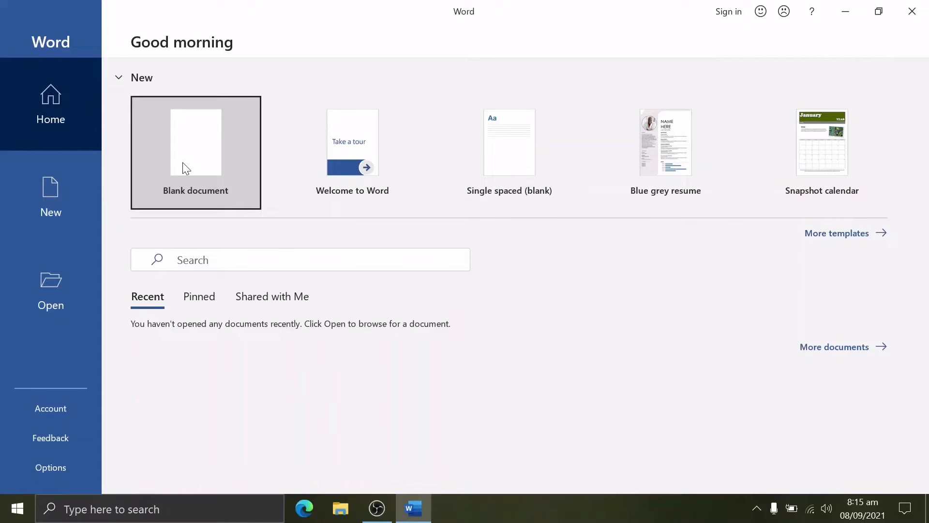
Show Word's Account page with Microsoft 365 product information requiring activation
click(51, 408)
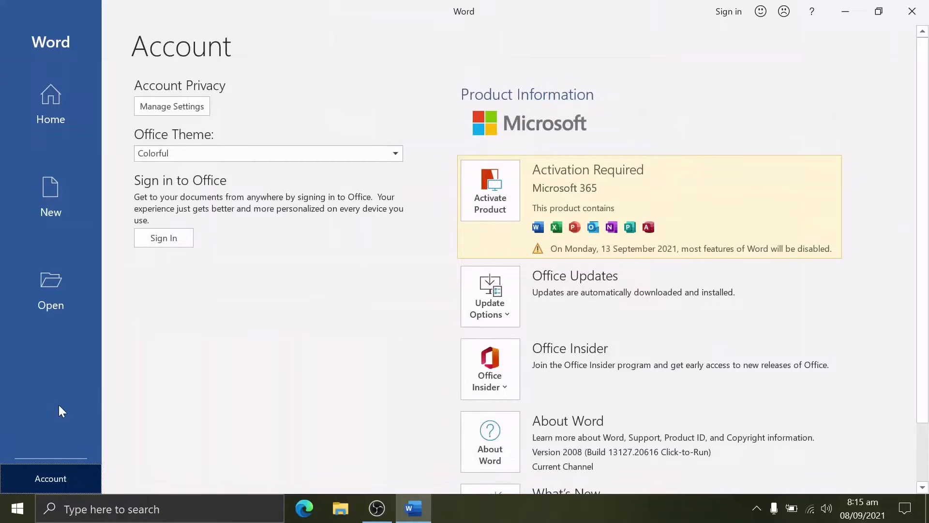
mouse_move(633, 167)
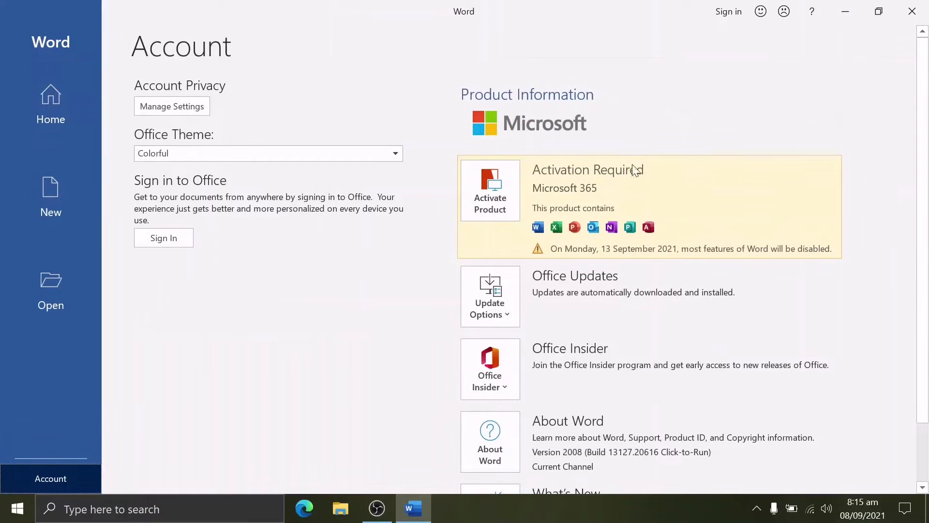
mouse_move(591, 194)
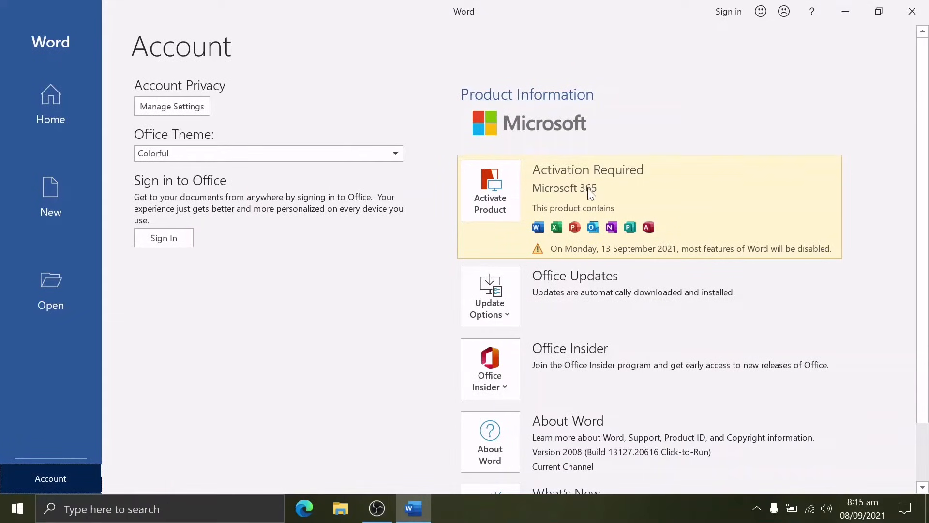
mouse_move(585, 184)
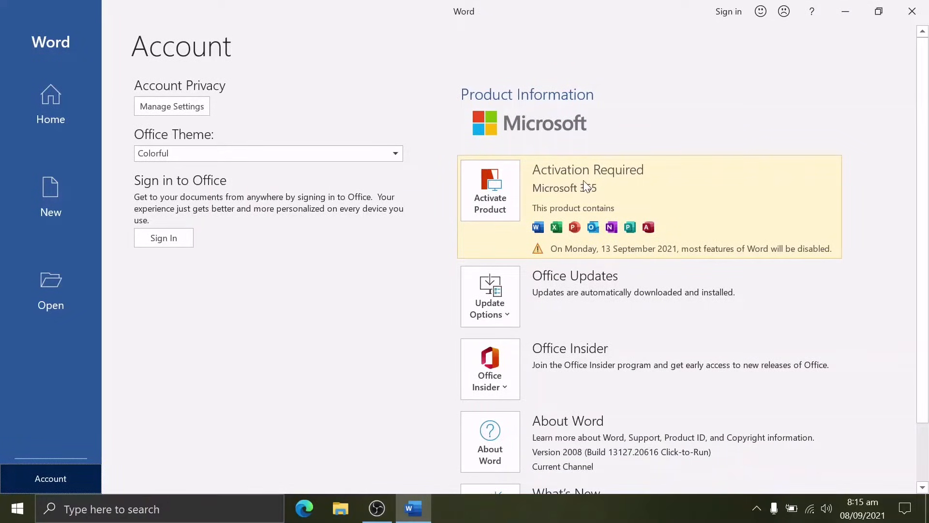
mouse_move(728, 12)
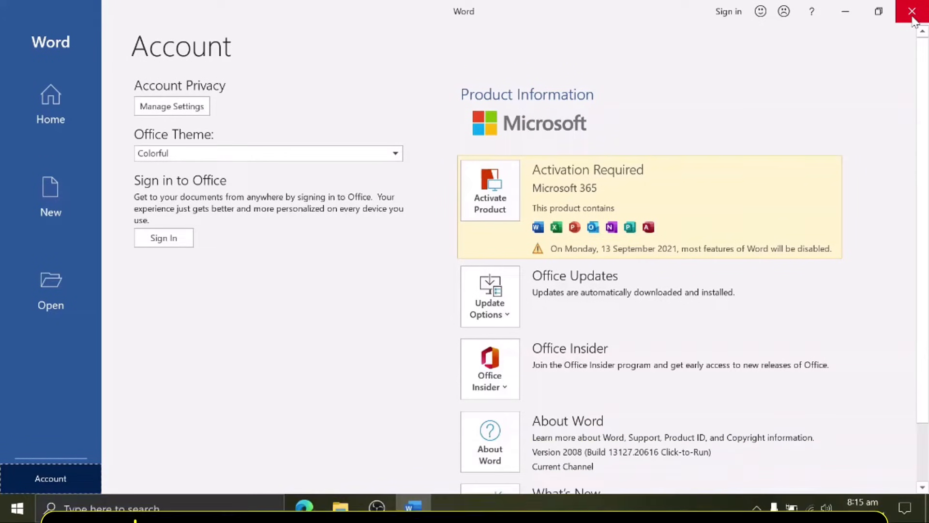
Close Word, launch Chrome maximized on microsoft.com and reach the account sign-in page
click(911, 11)
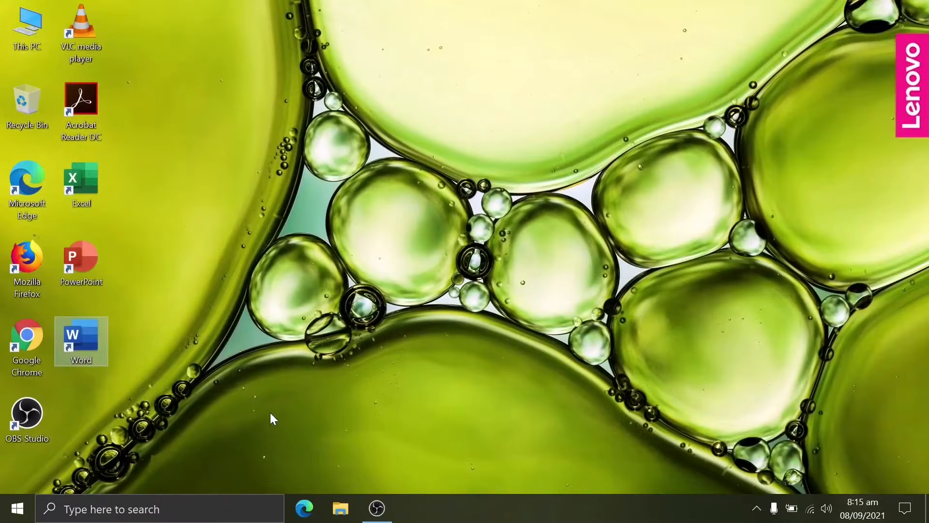
click(28, 339)
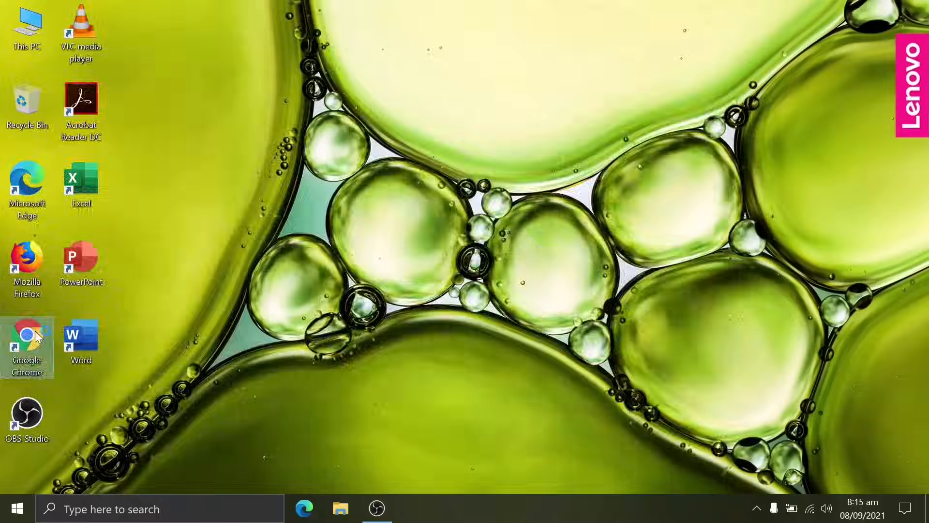
double_click(27, 335)
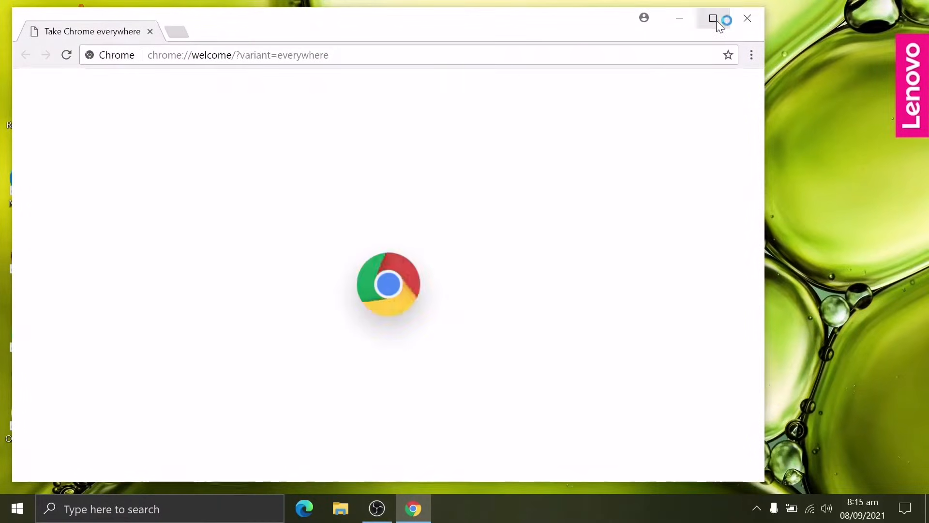
click(712, 17)
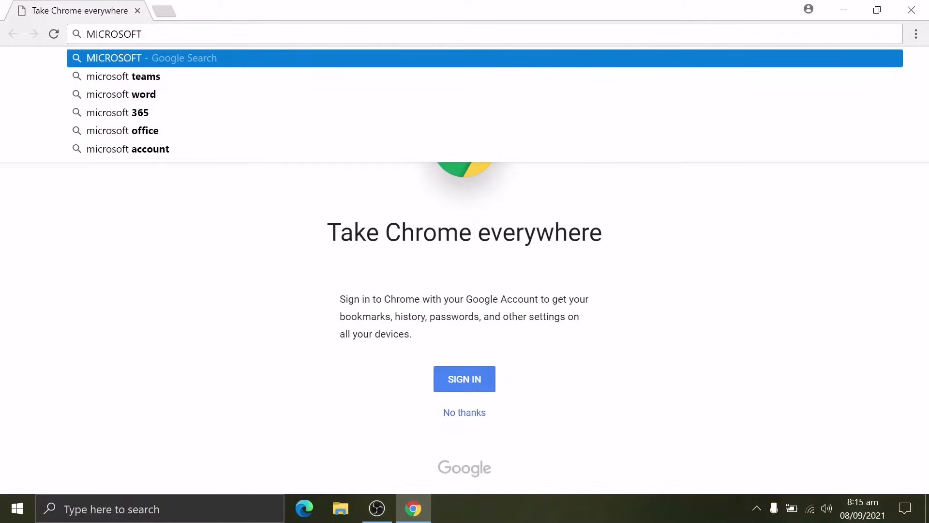
key(Enter)
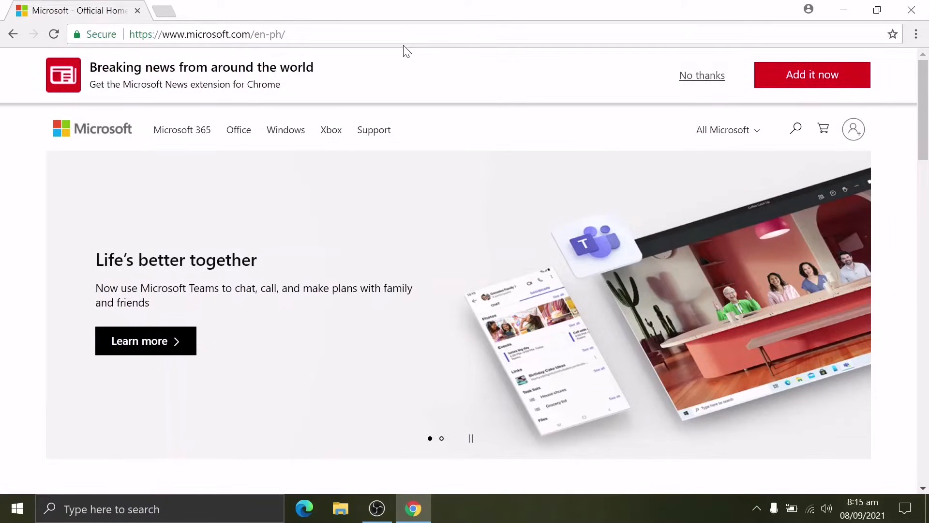
mouse_move(795, 128)
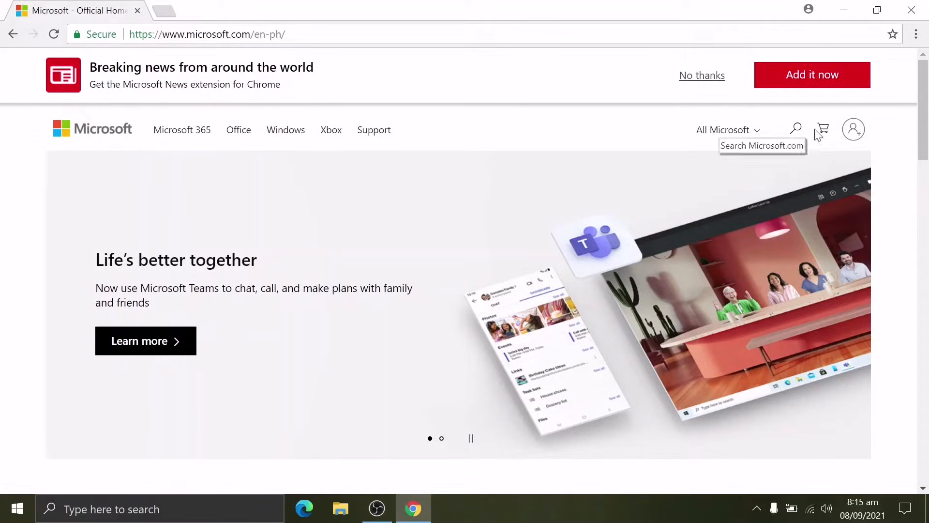
click(854, 129)
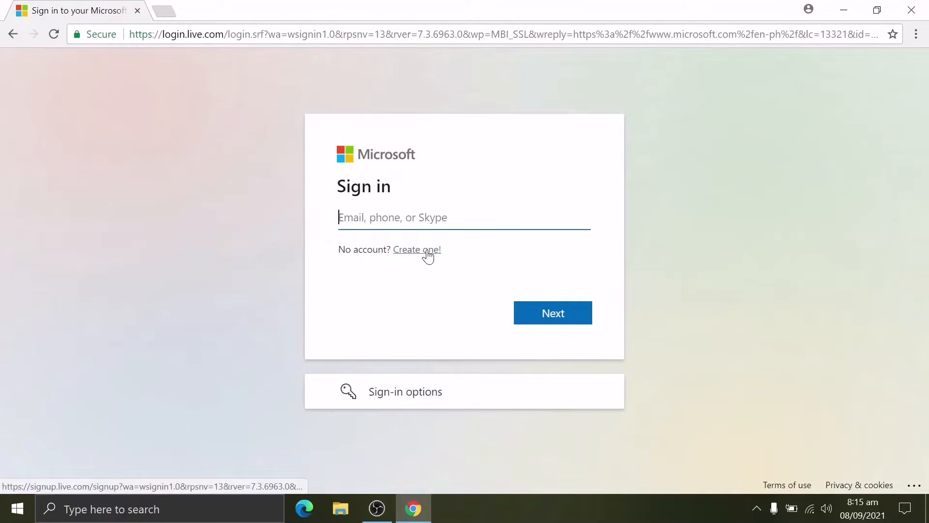
click(416, 249)
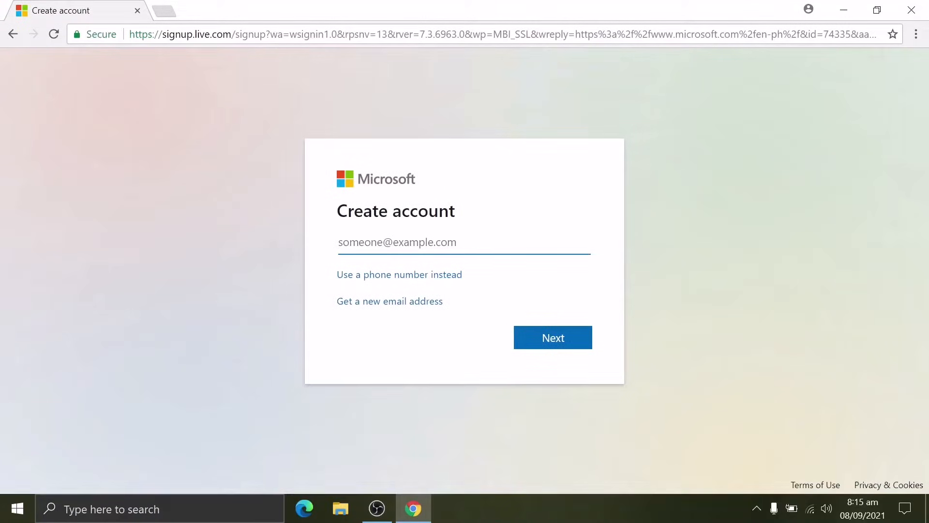
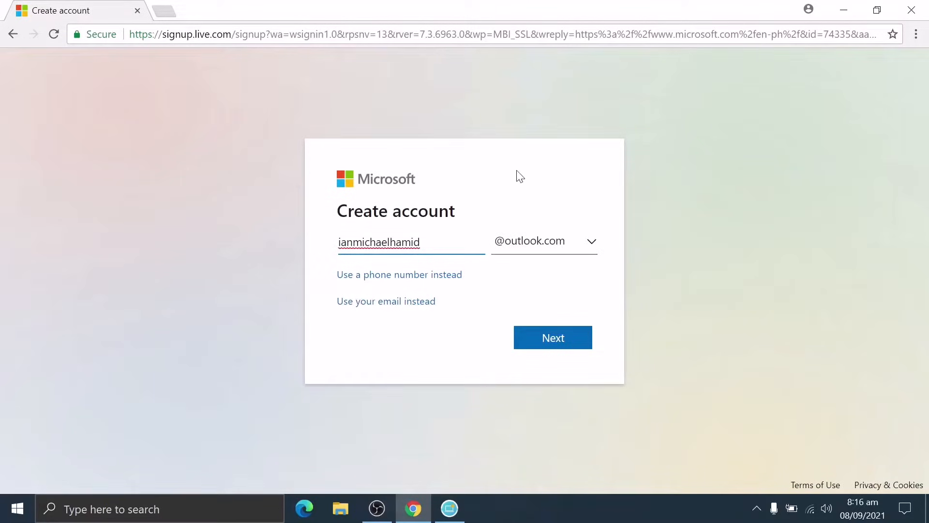
mouse_move(538, 156)
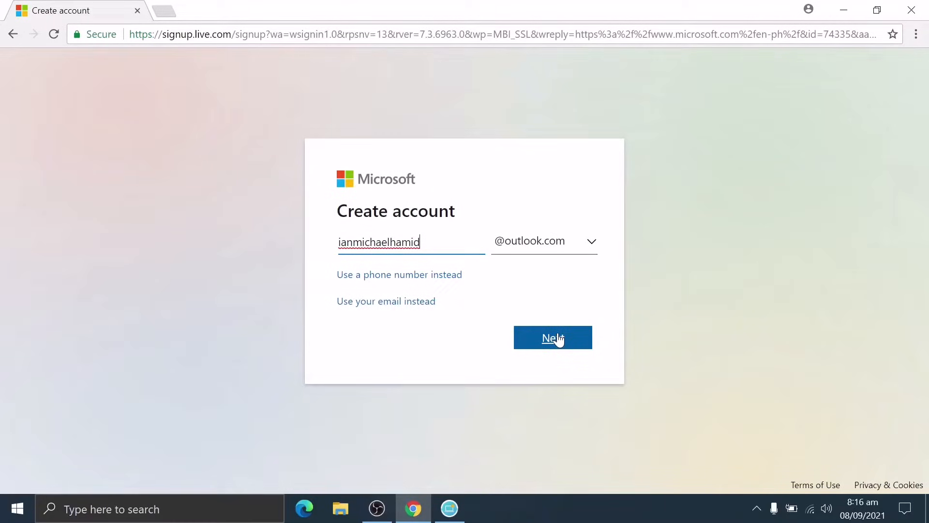
click(552, 337)
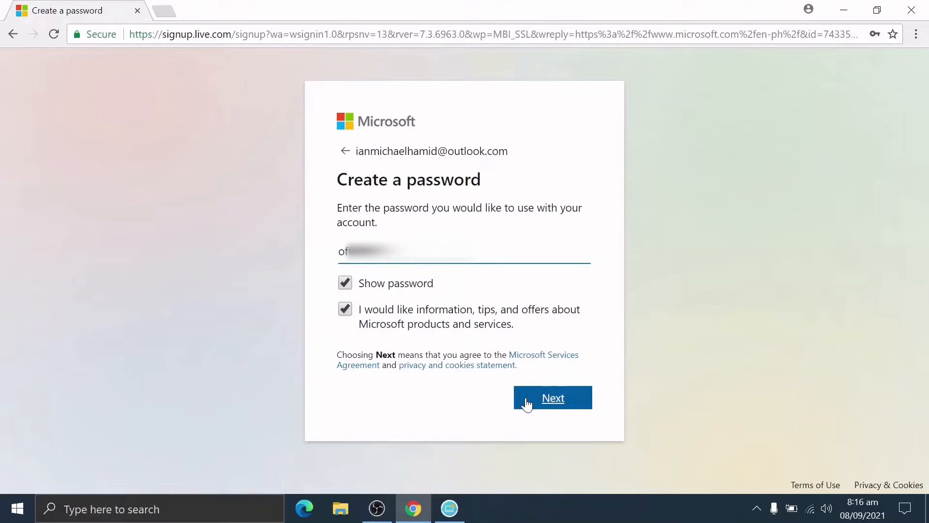
click(552, 396)
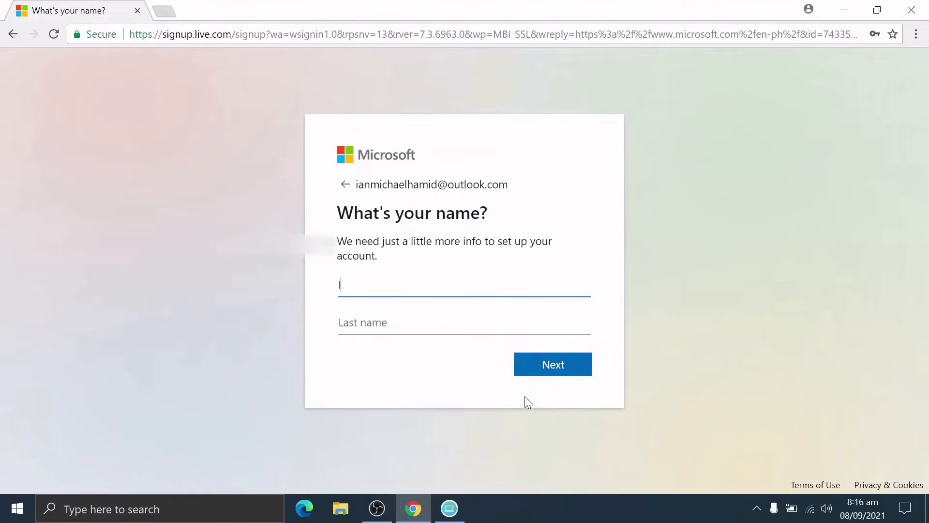
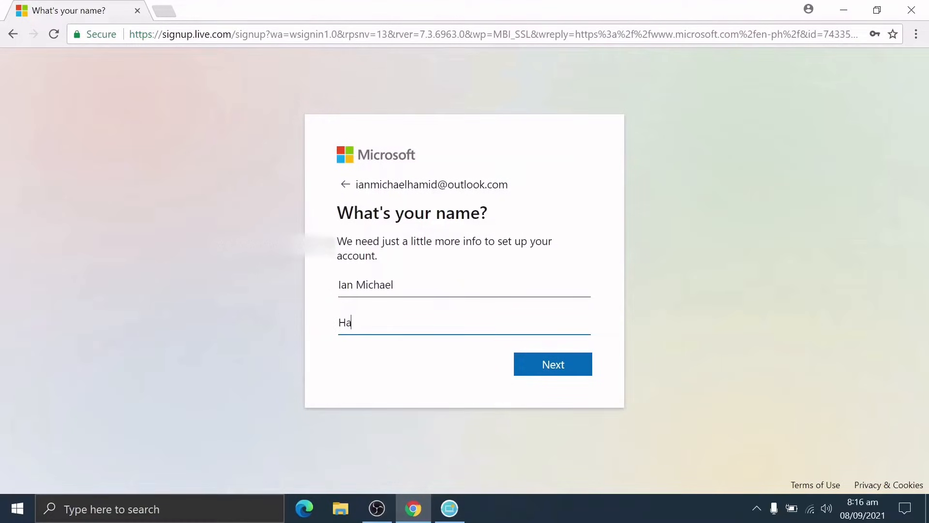
Enter the first and last name for the account and continue to the birthdate step
click(552, 364)
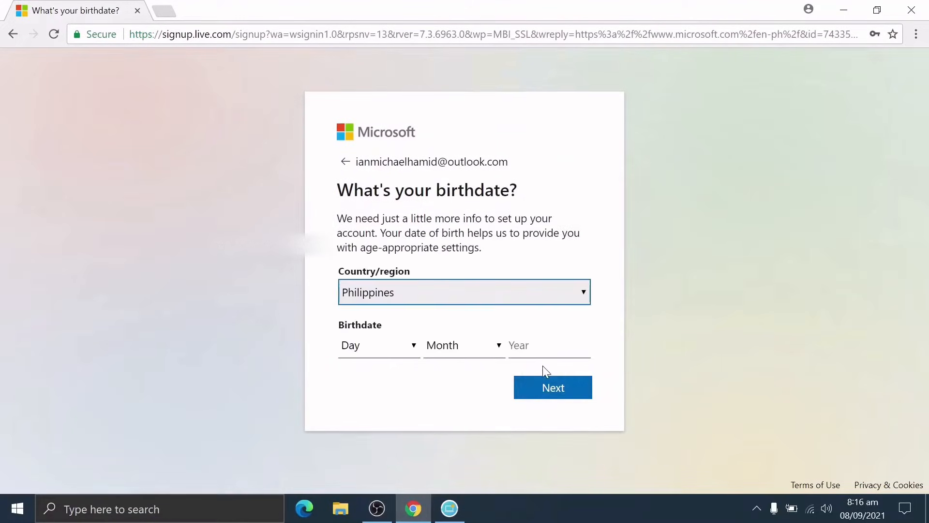
click(379, 345)
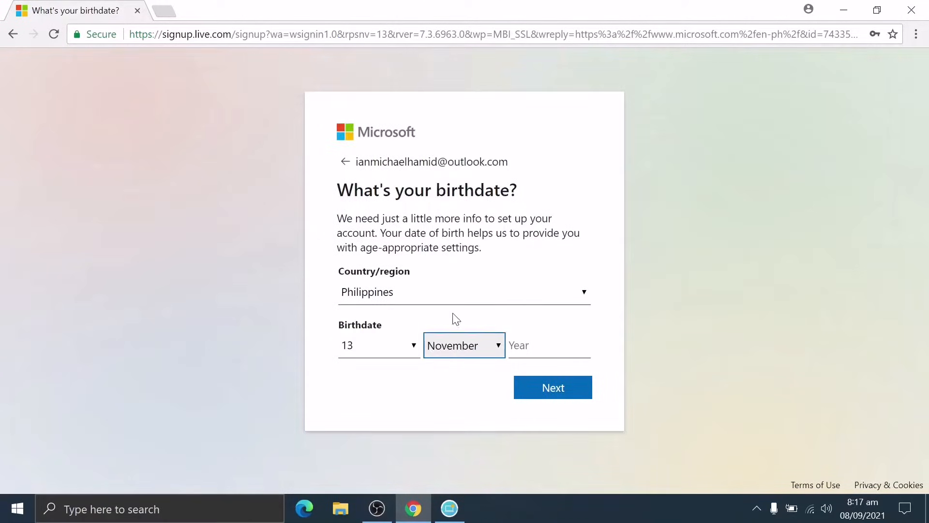
text(197)
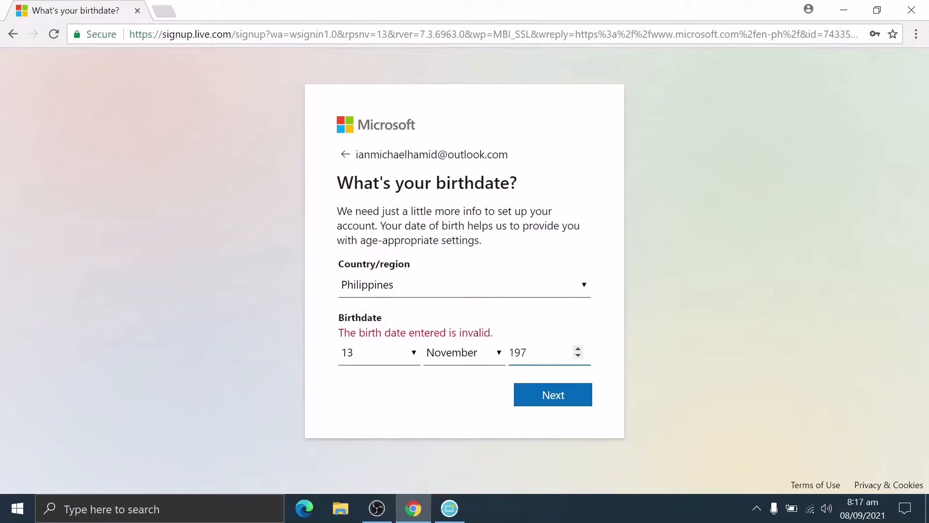
click(552, 395)
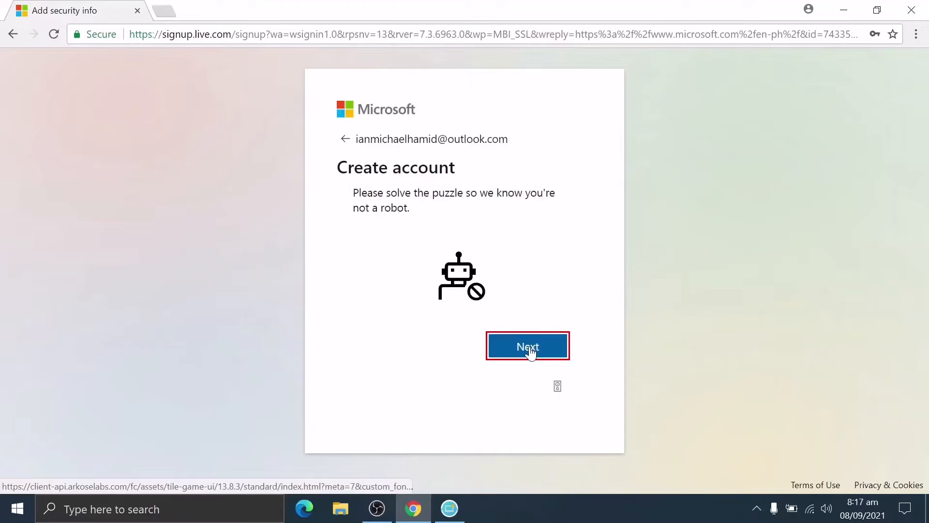
Solve the banana picture puzzle rounds to pass the not-a-robot verification
click(527, 345)
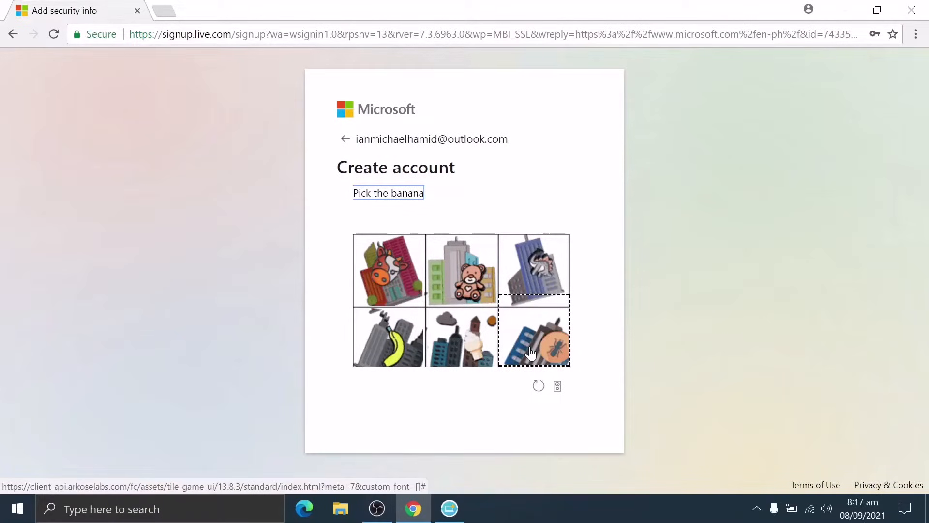
mouse_move(489, 294)
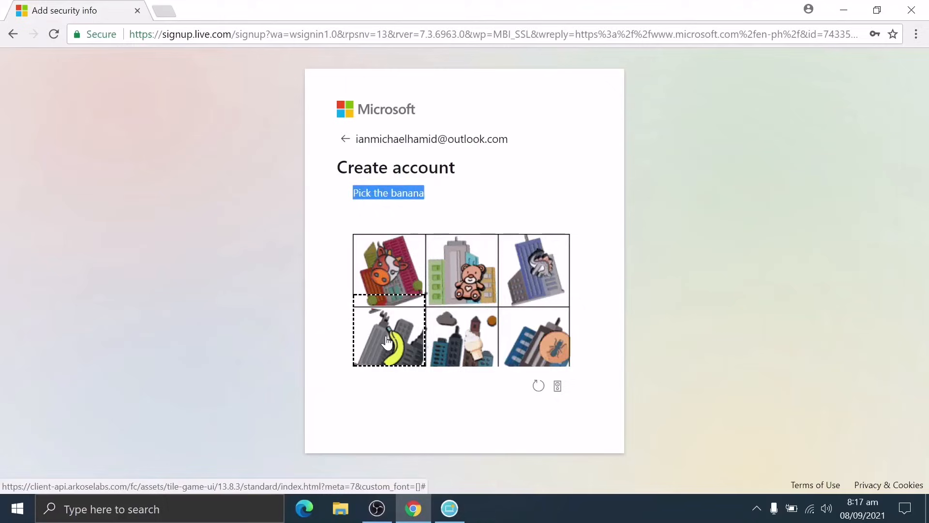
click(388, 341)
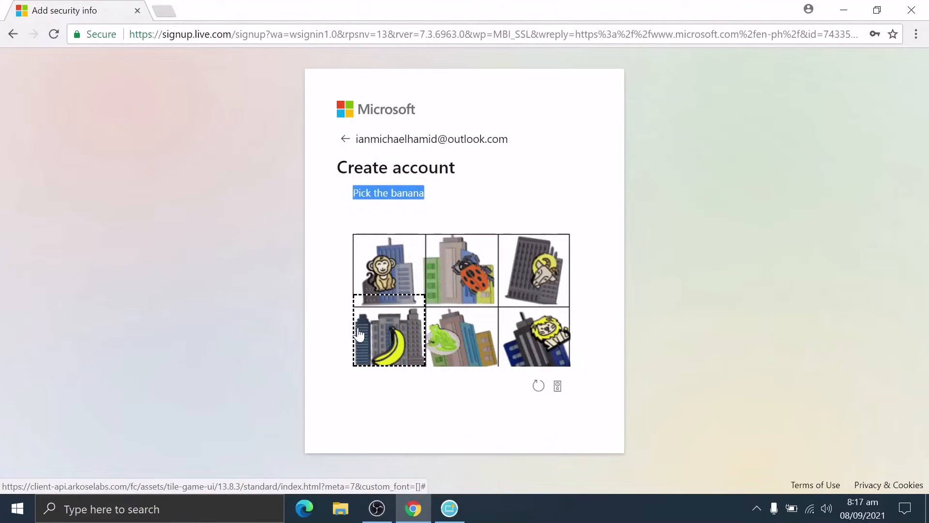
mouse_move(374, 334)
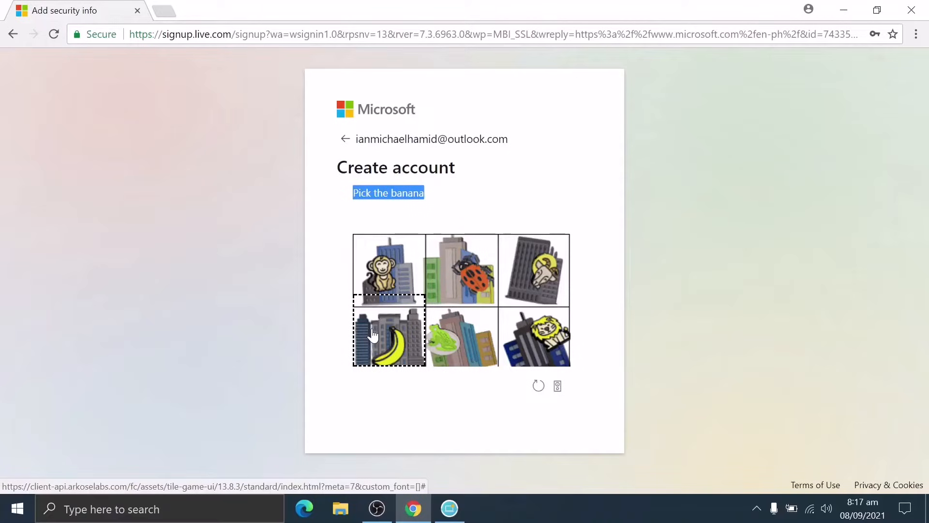
click(374, 334)
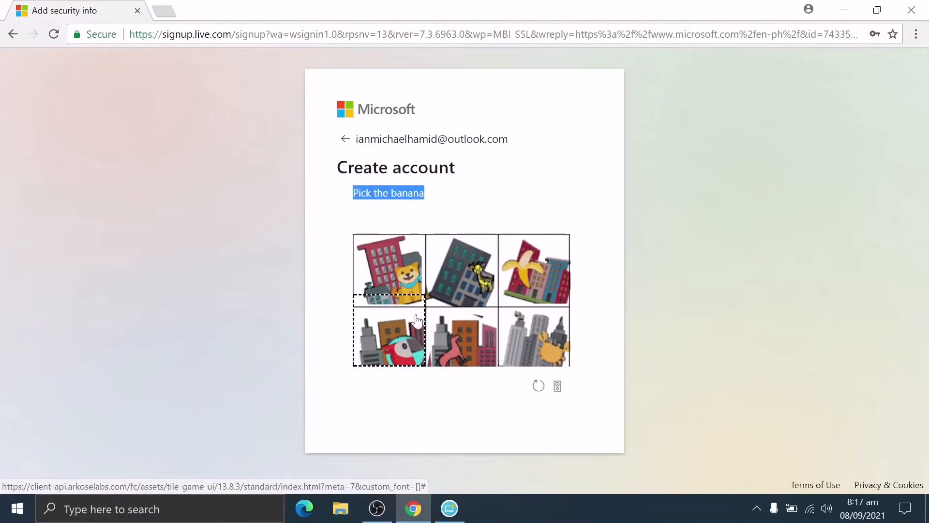
click(532, 269)
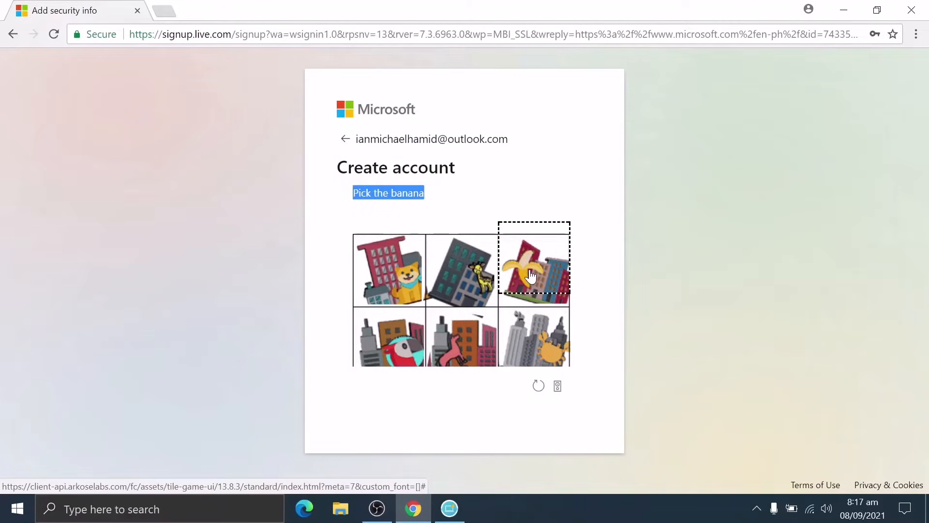
click(534, 269)
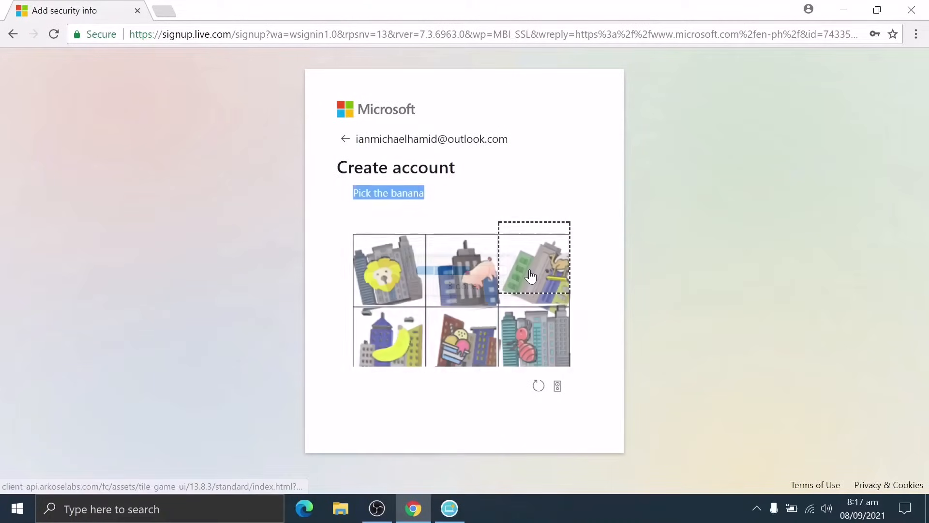
mouse_move(389, 342)
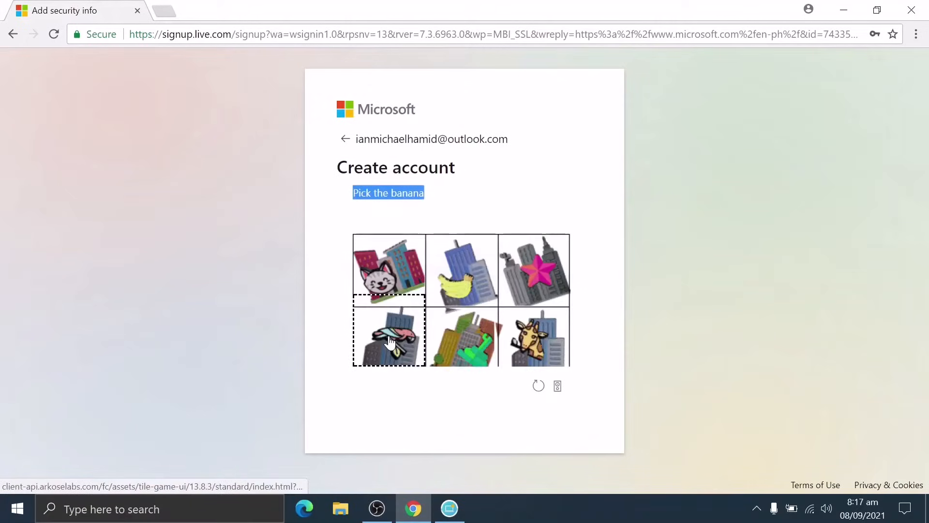
click(460, 270)
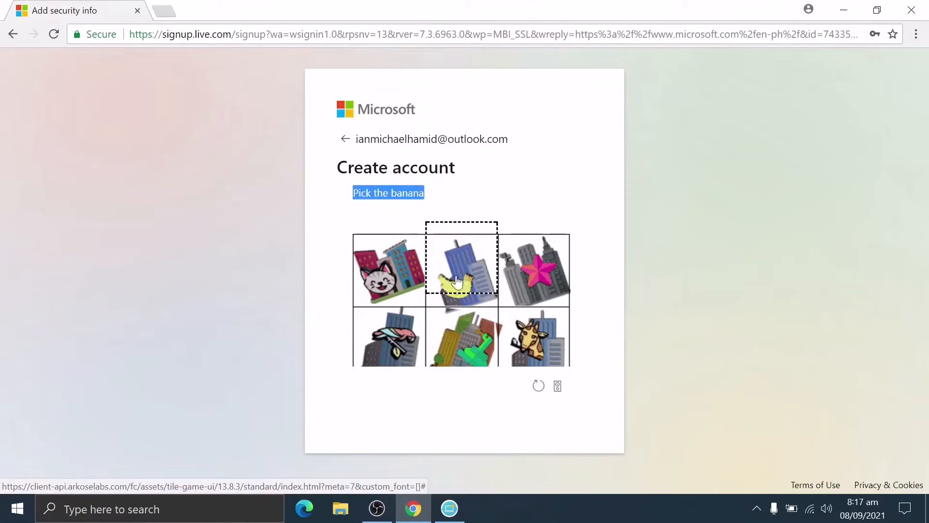
click(459, 282)
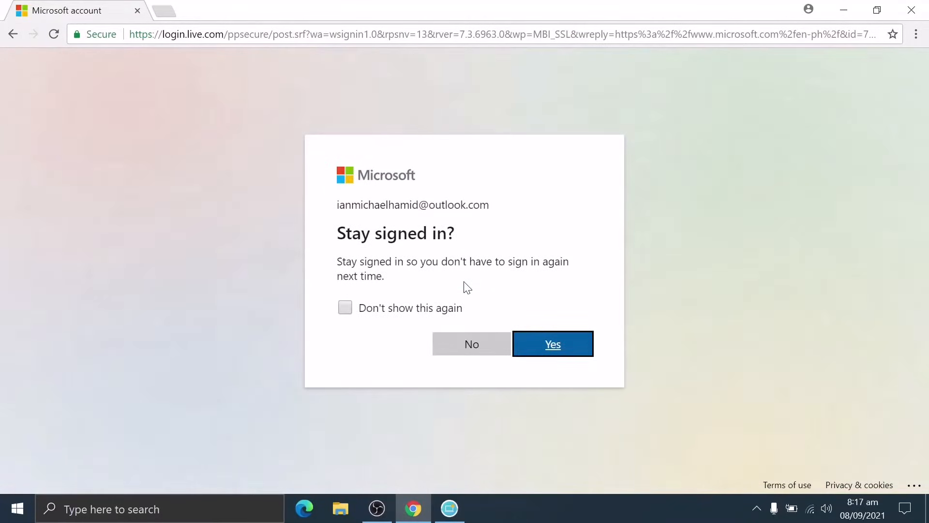
mouse_move(540, 348)
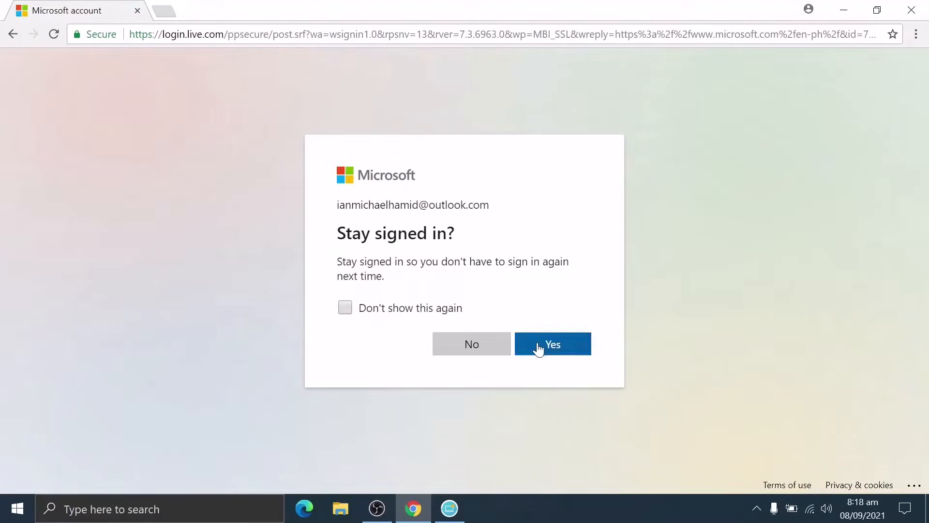
Choose Yes on Stay signed in and check the signed-in account from the microsoft.com profile icon
click(553, 343)
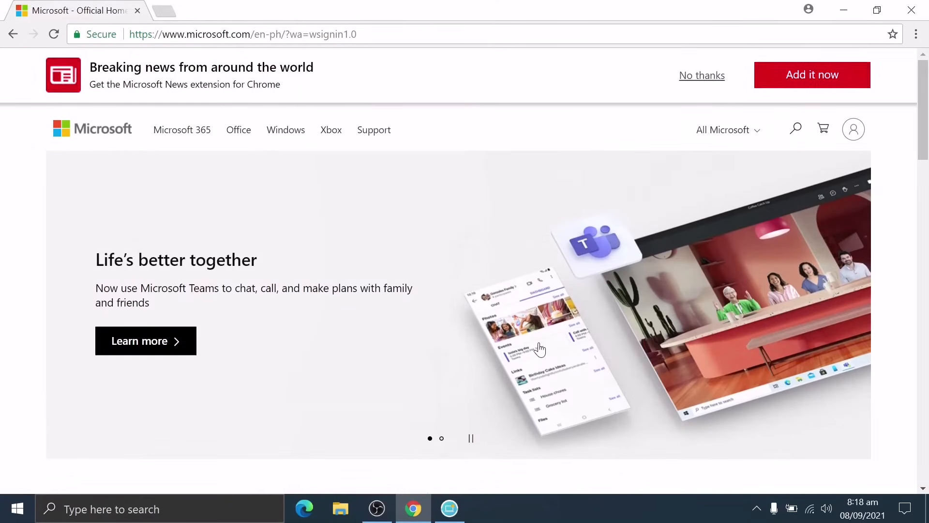
mouse_move(842, 145)
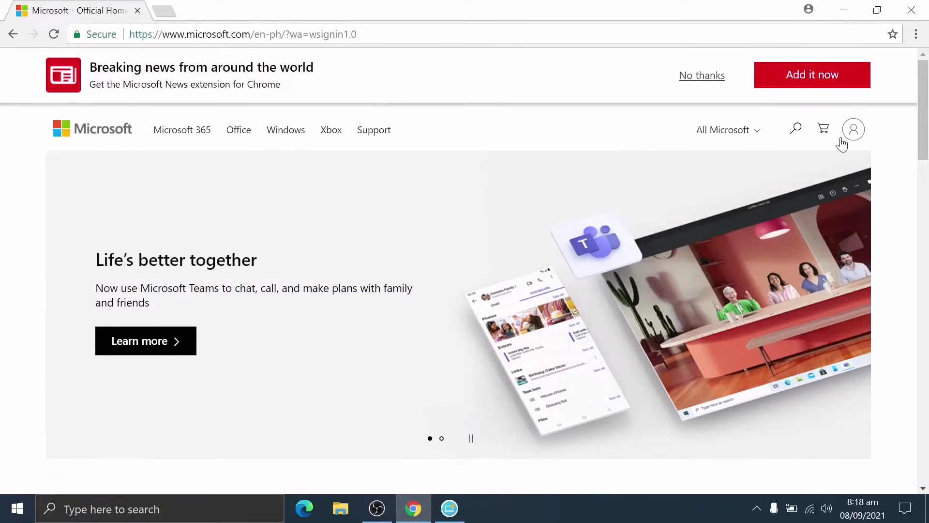
click(853, 129)
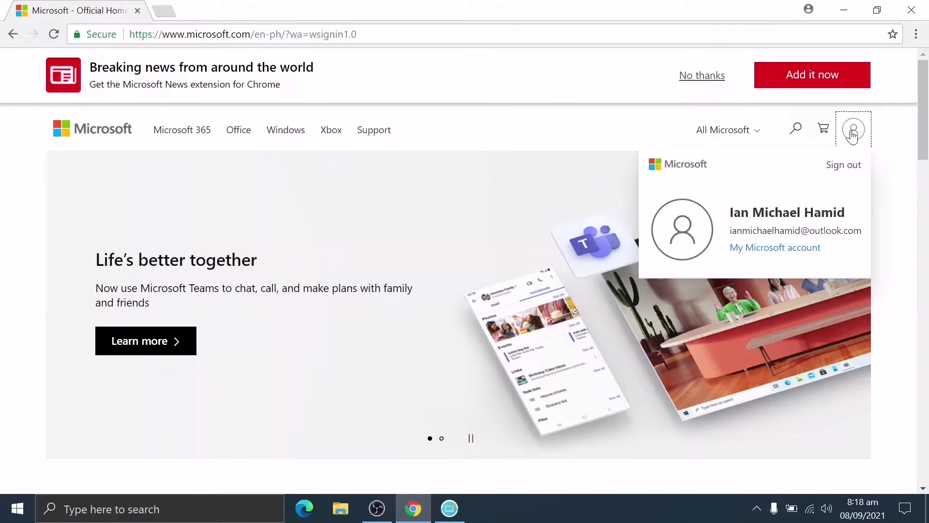
mouse_move(785, 250)
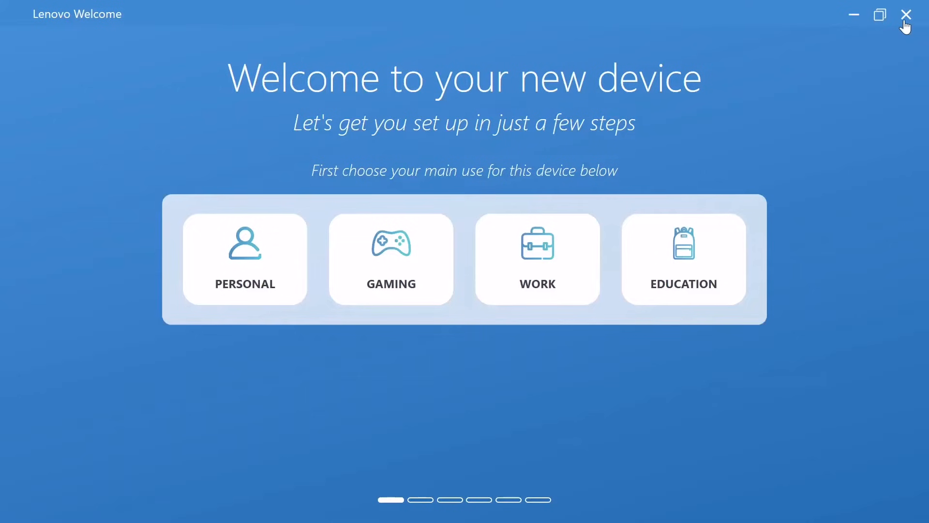
Close Lenovo Welcome, acknowledge the Need to go? notice, and launch Word from the desktop
click(905, 14)
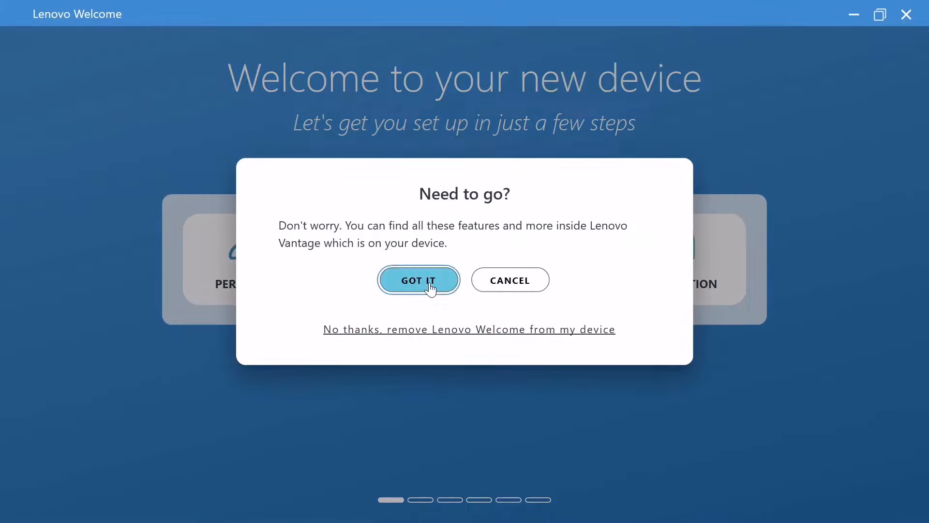
click(418, 279)
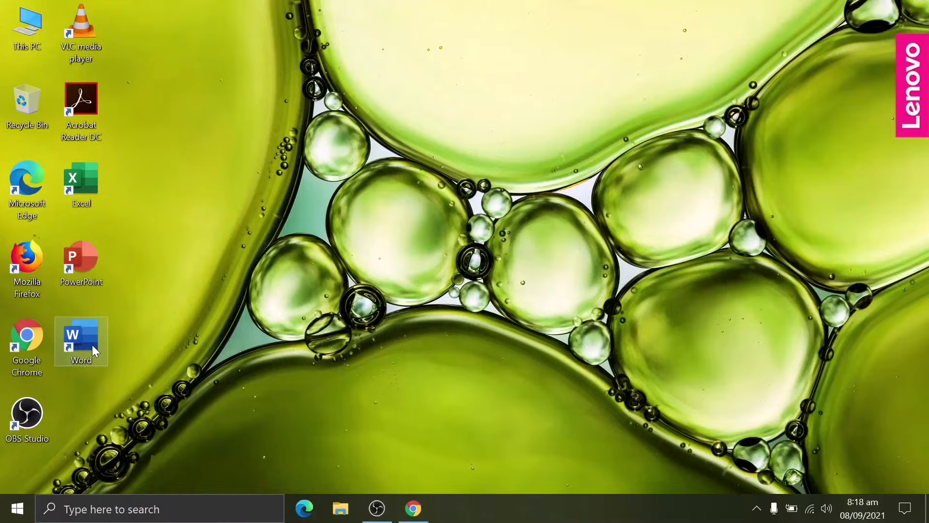
double_click(81, 337)
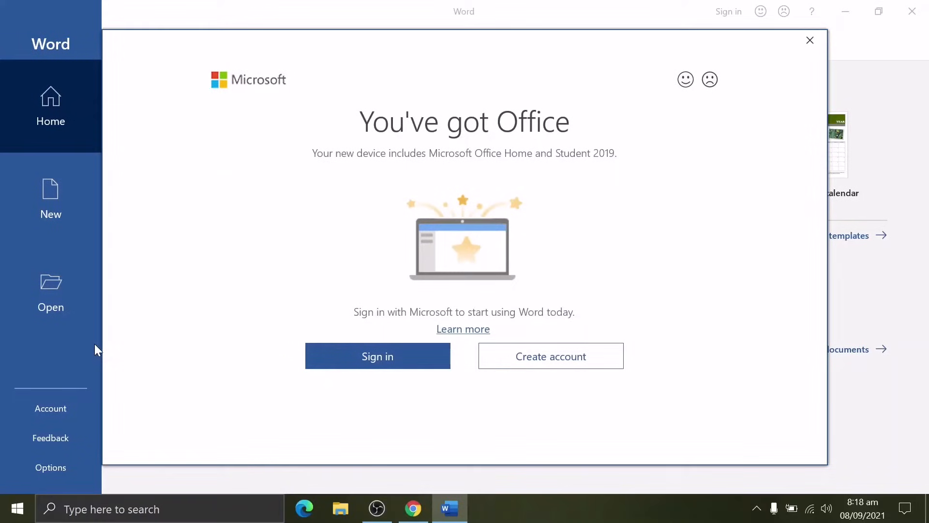
mouse_move(241, 354)
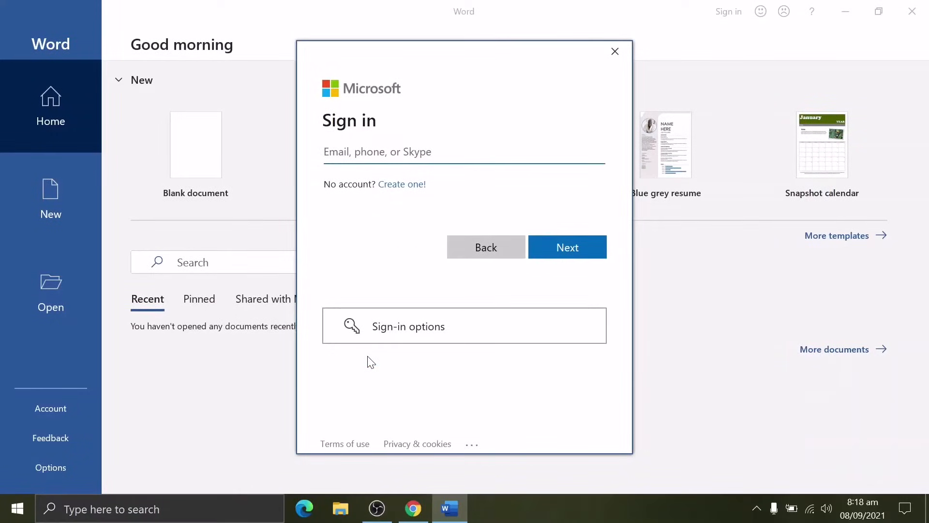
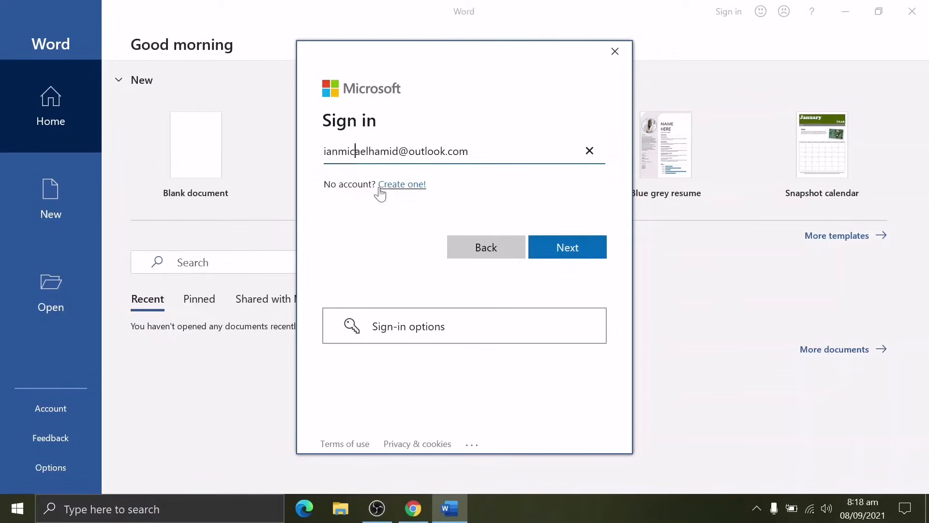
Sign in to Word with the new outlook.com account email and password
mouse_move(561, 246)
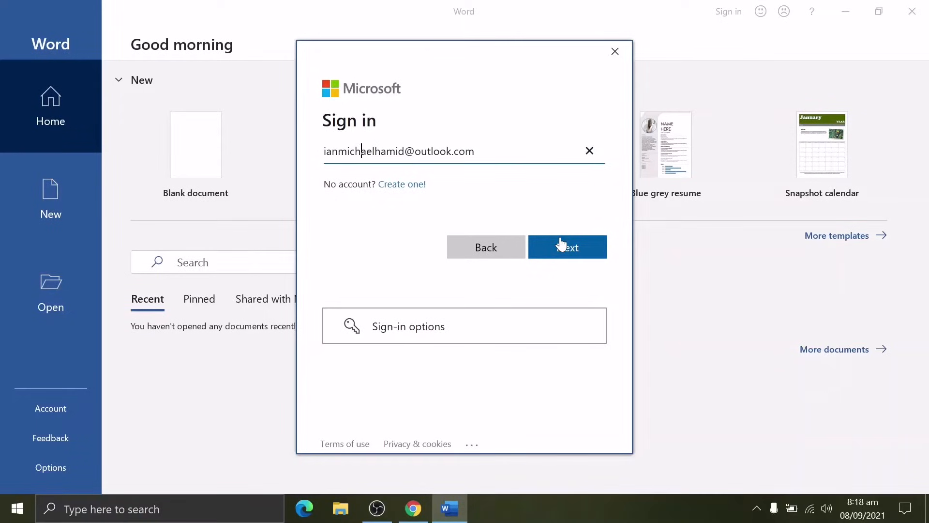
click(567, 247)
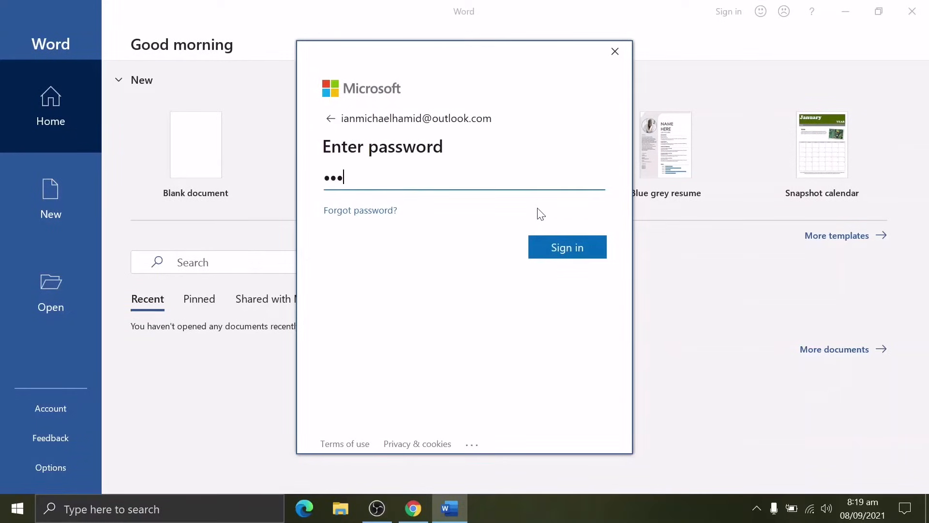
click(567, 247)
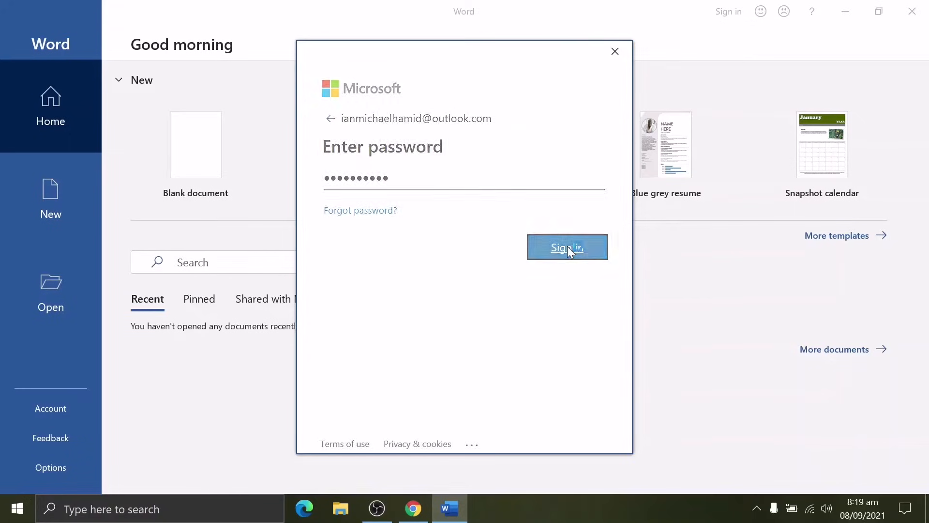
click(567, 247)
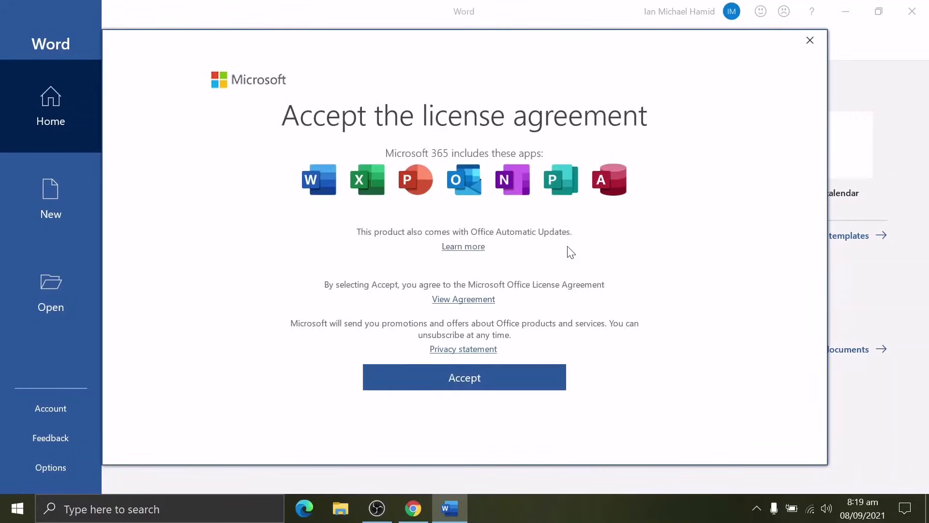
Accept the Office license agreement and clear the privacy prompts, sending optional diagnostic data
click(464, 376)
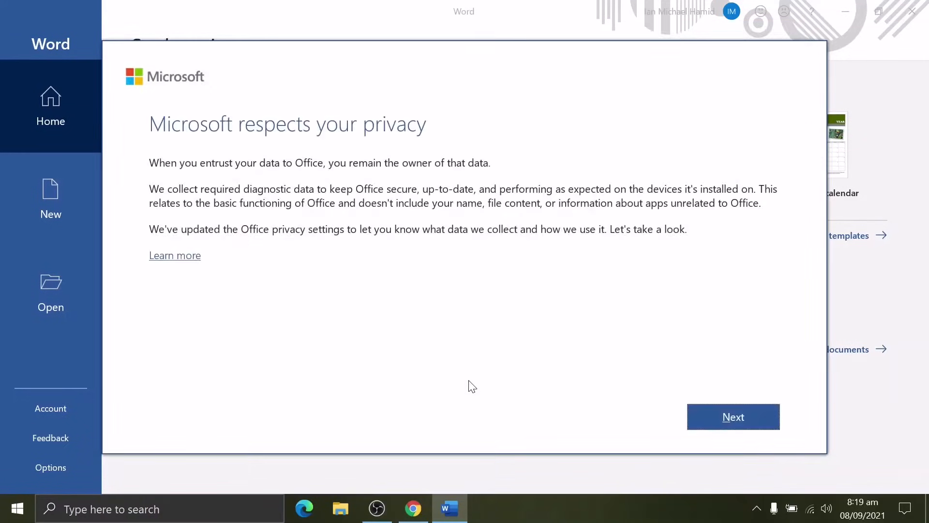
click(733, 417)
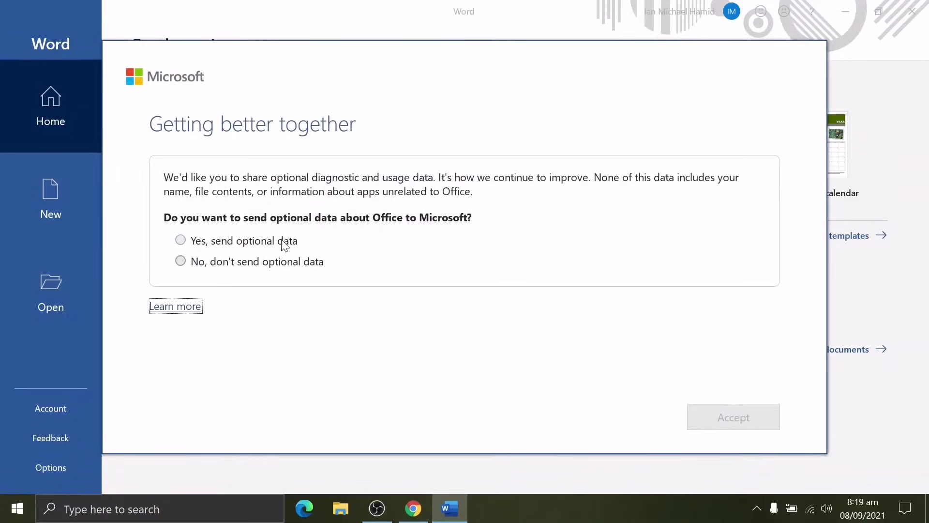
click(734, 416)
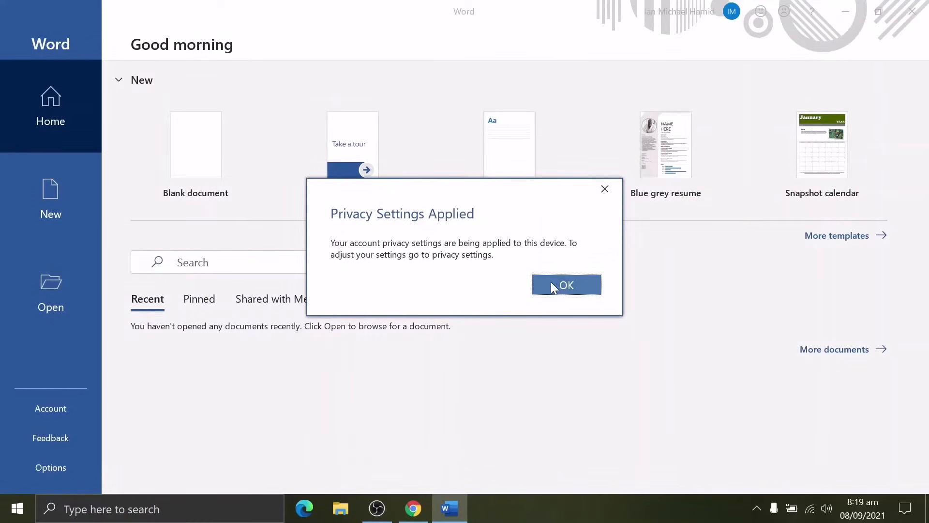
click(566, 284)
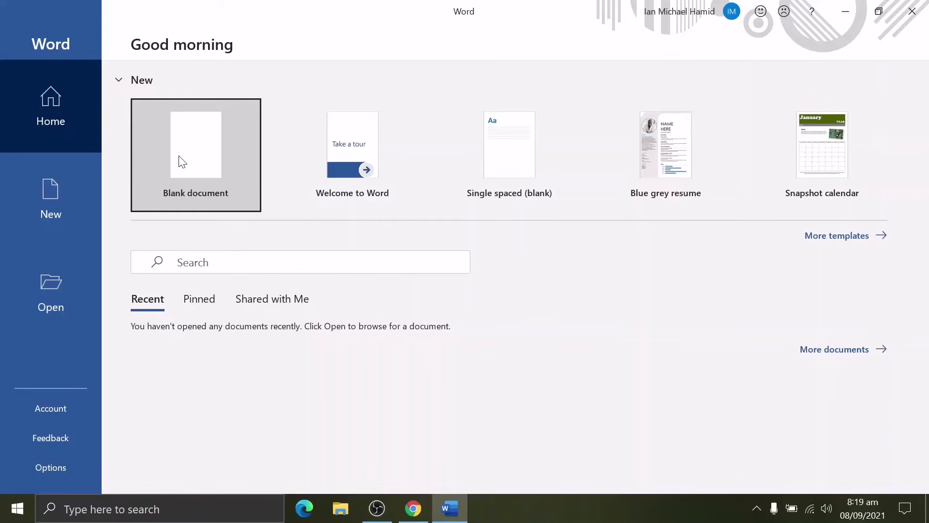
Start a blank document, type test text 'tet tewststes', and go to the File backstage
click(195, 146)
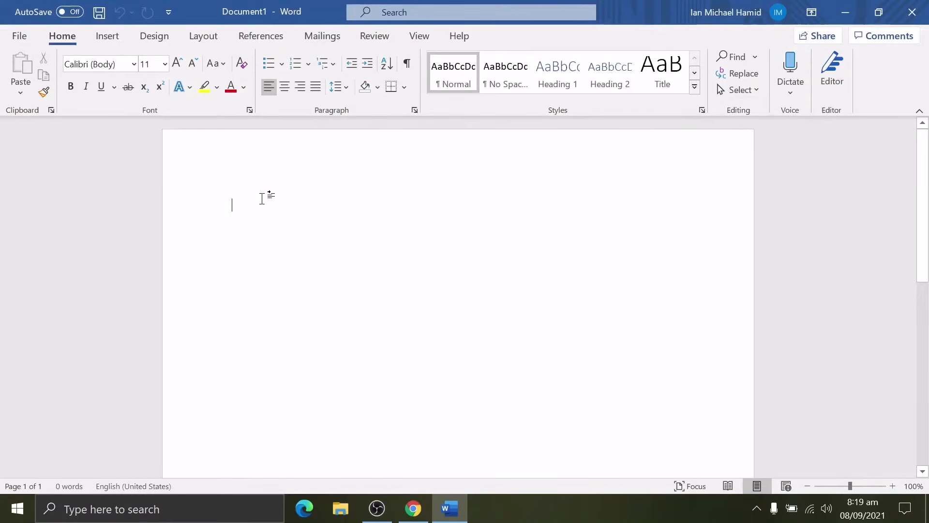
text(tet)
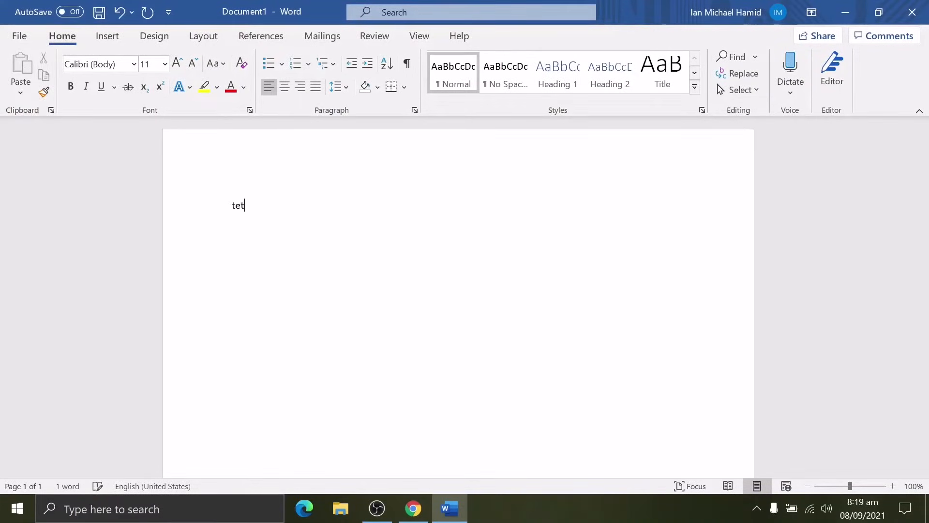
text(tewststes)
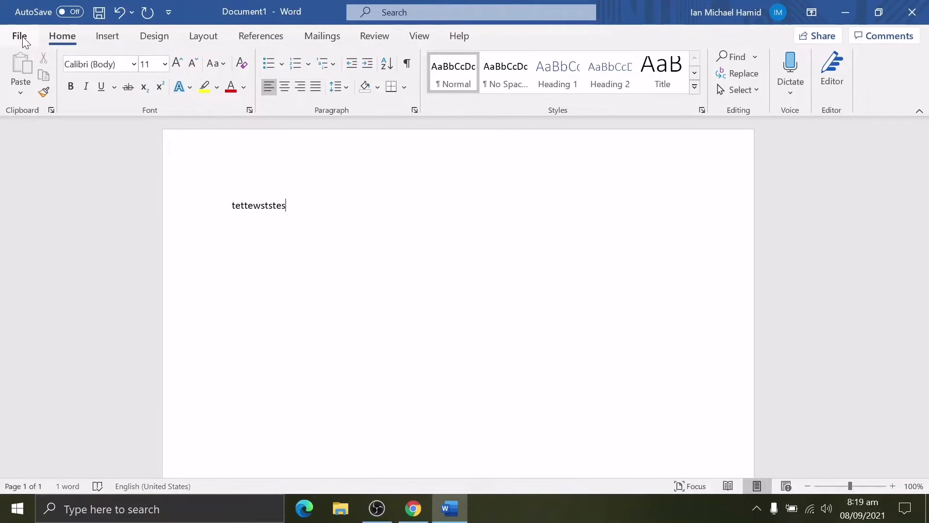
click(19, 36)
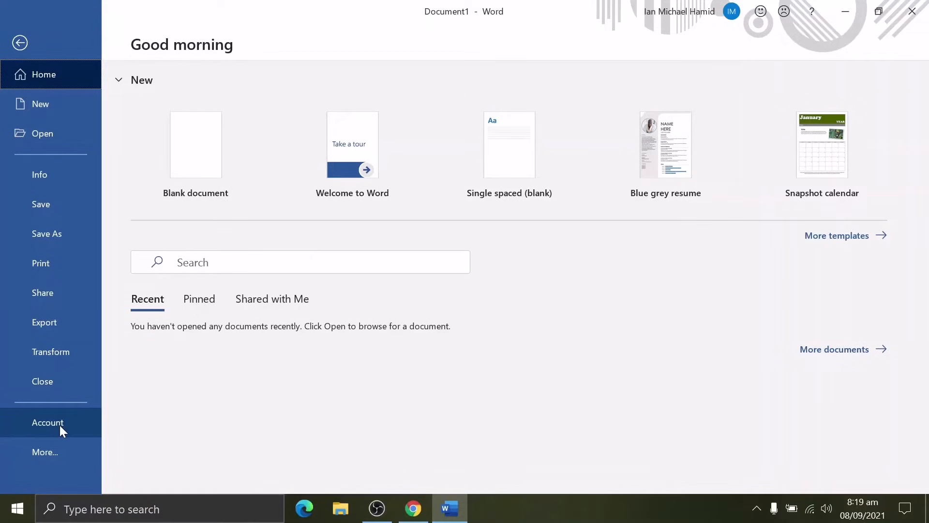
From the Account page choose Update Now and let Word close for the Office update
click(48, 421)
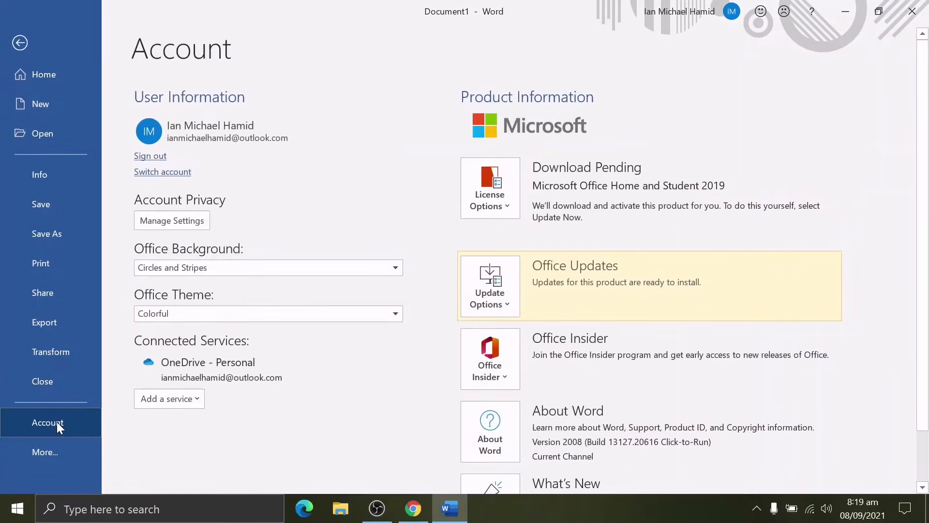
mouse_move(544, 192)
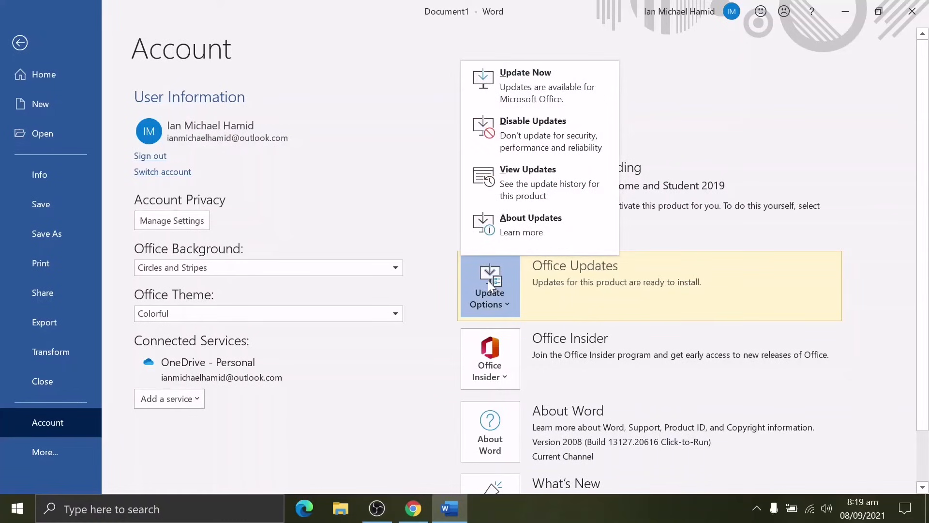
mouse_move(514, 88)
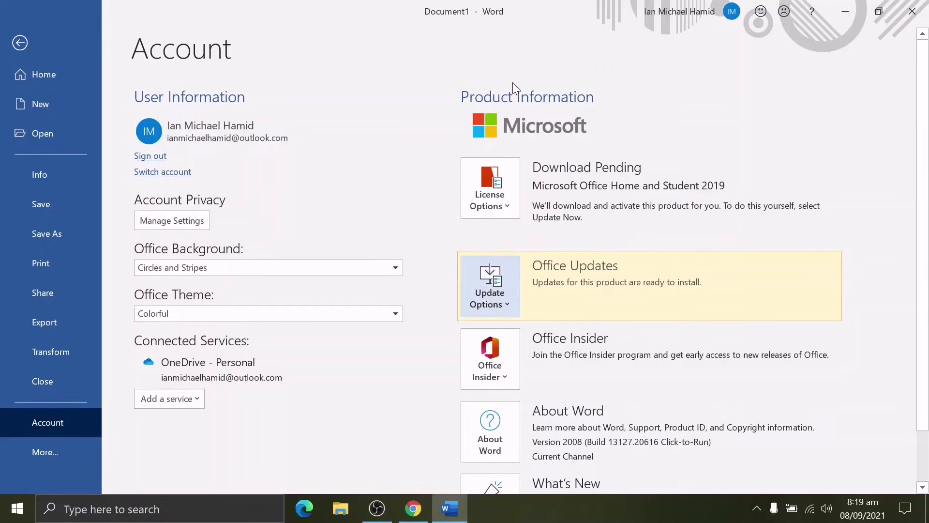
click(489, 286)
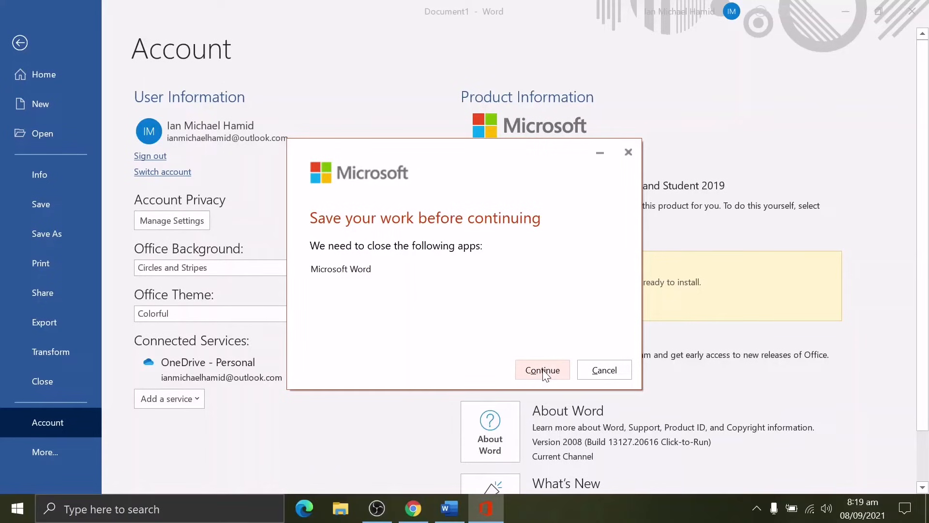
click(542, 370)
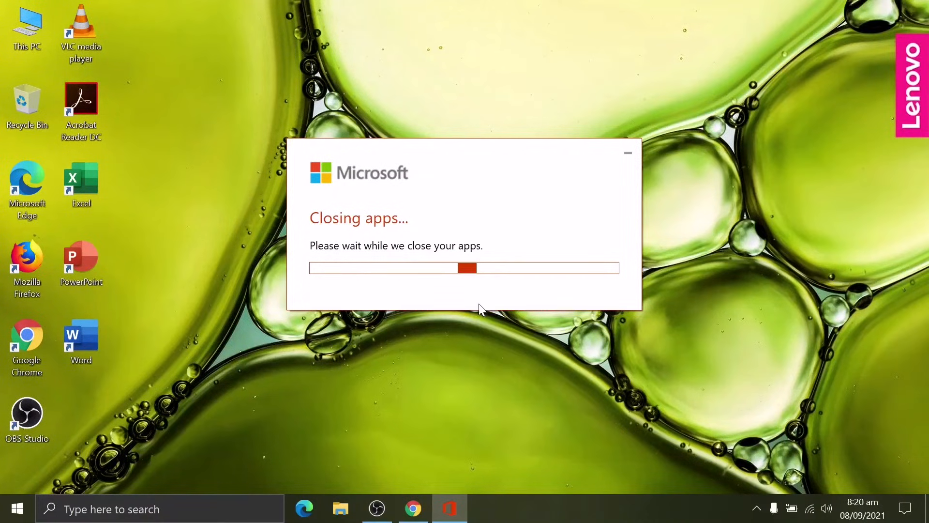
mouse_move(414, 508)
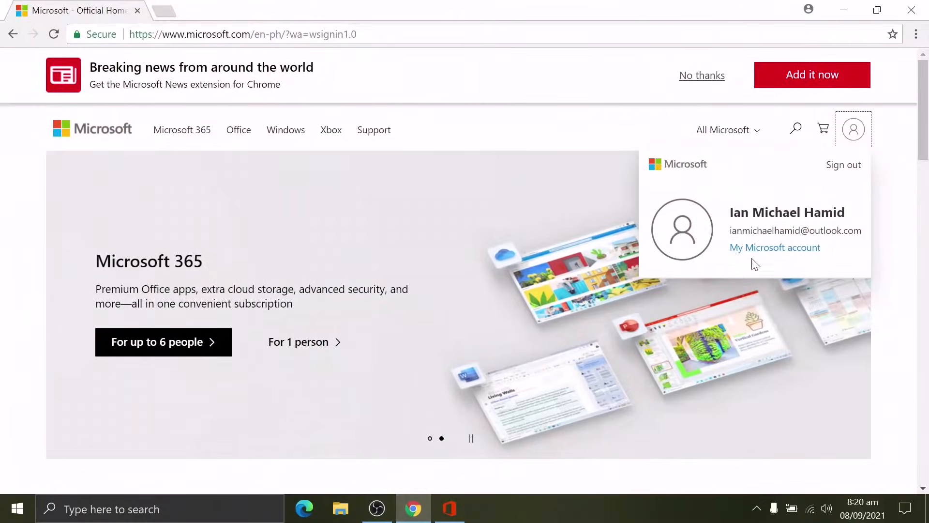
On the Microsoft account site view Services & subscriptions, scrolling to Products you've purchased
click(774, 247)
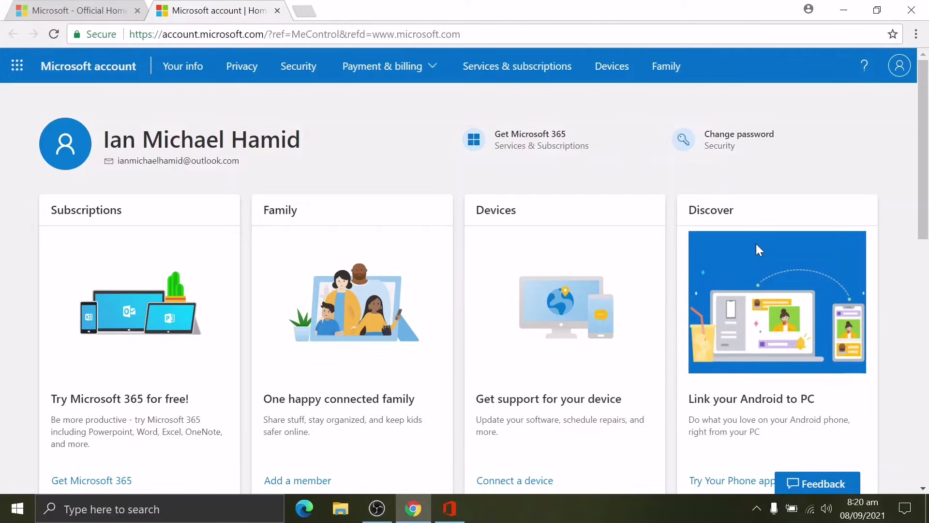
mouse_move(510, 69)
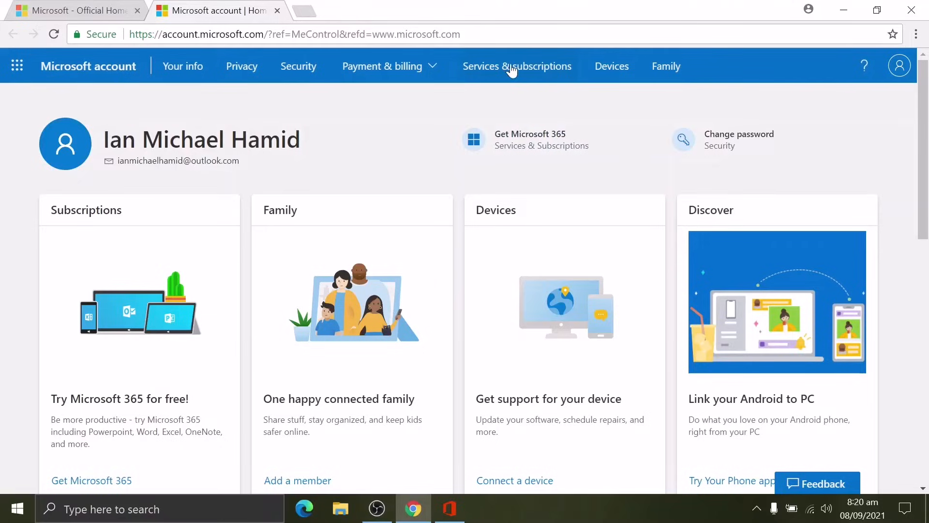
mouse_move(508, 74)
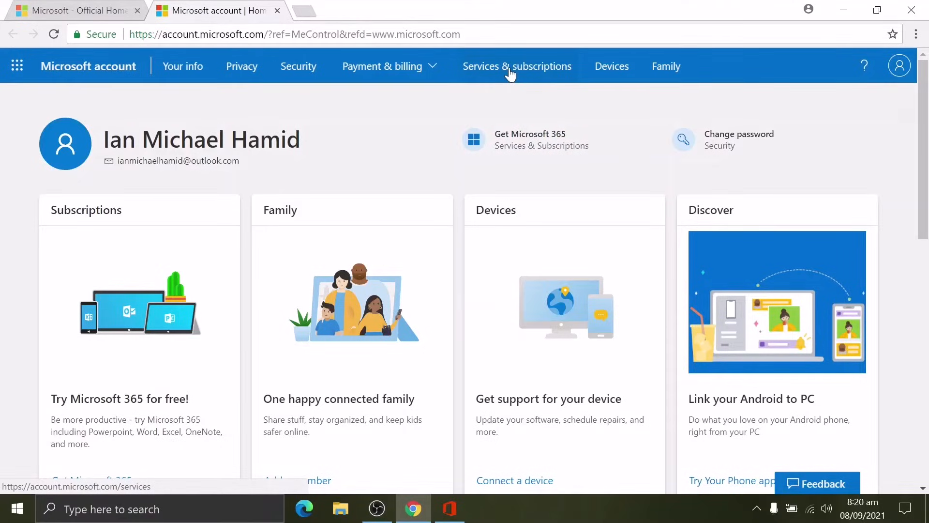
click(509, 65)
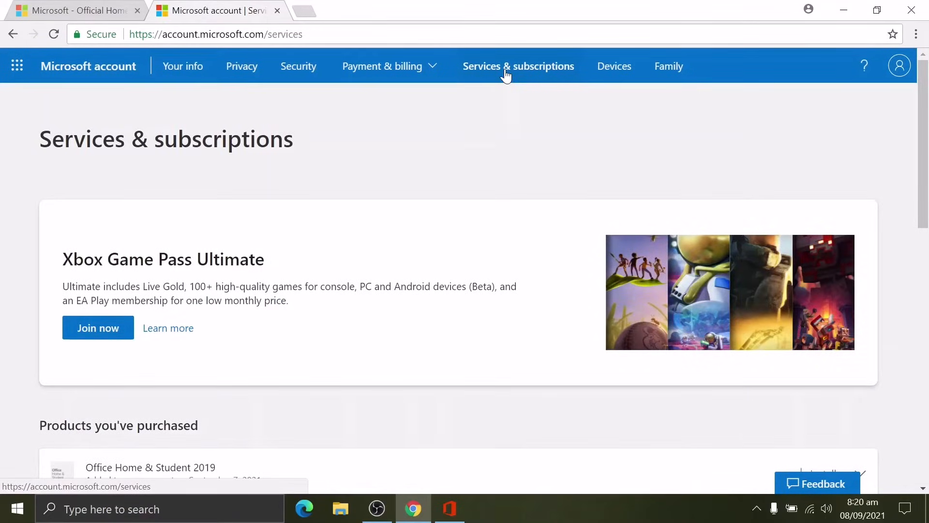
mouse_move(513, 108)
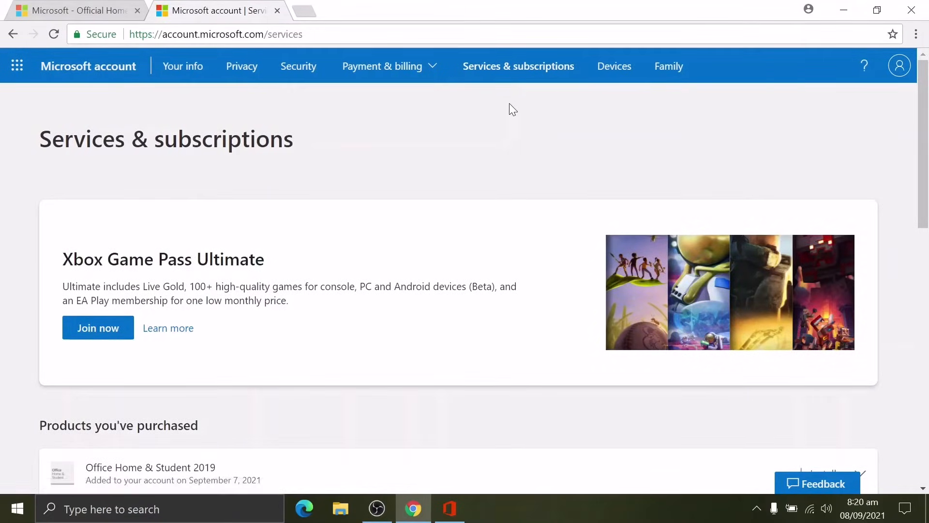
scroll(down, 3)
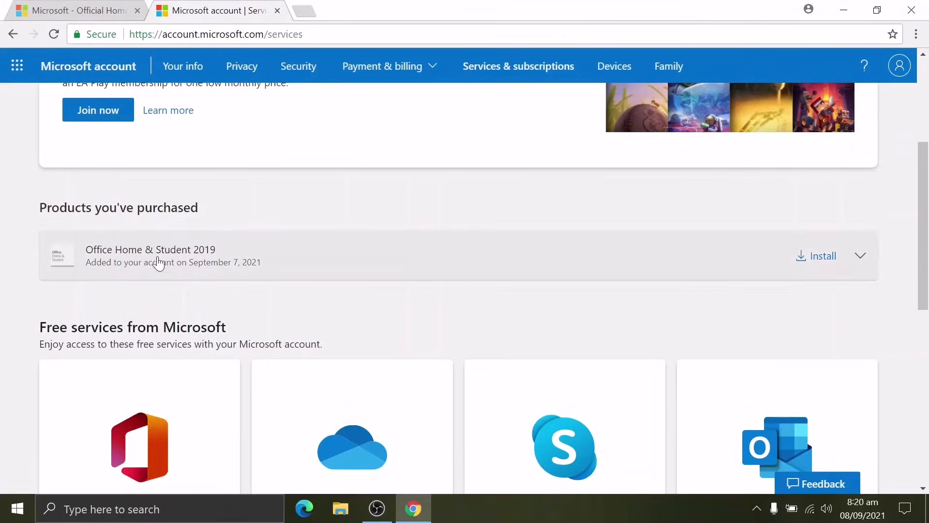
mouse_move(204, 271)
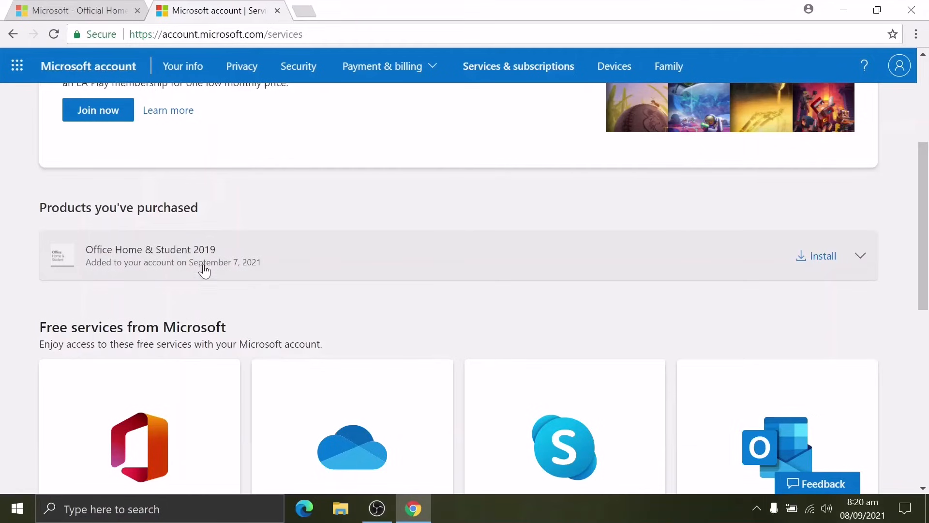
mouse_move(307, 270)
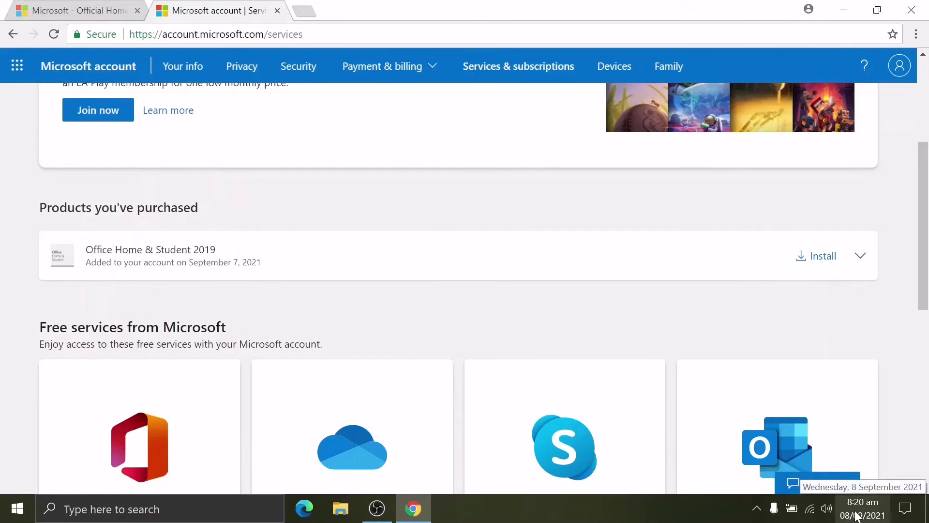
From the taskbar clock switch Set time automatically on in Date & time settings
click(861, 508)
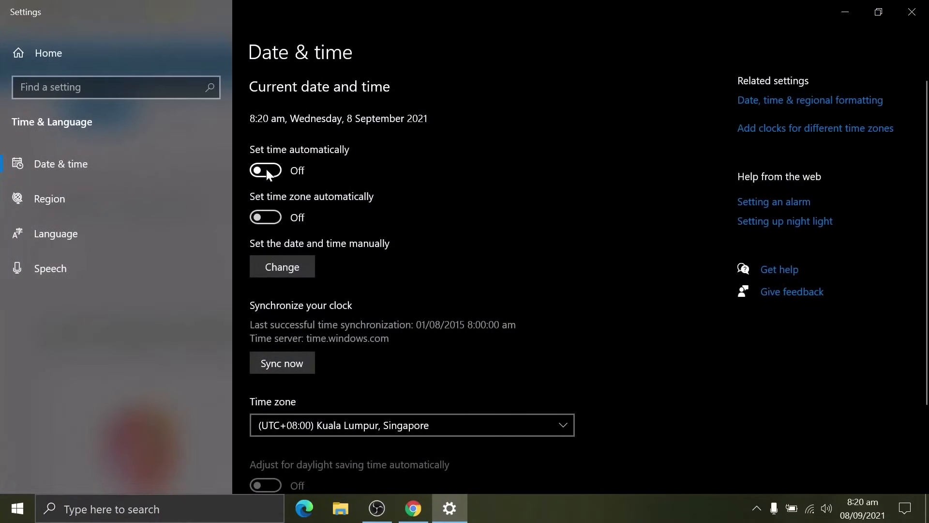
click(265, 169)
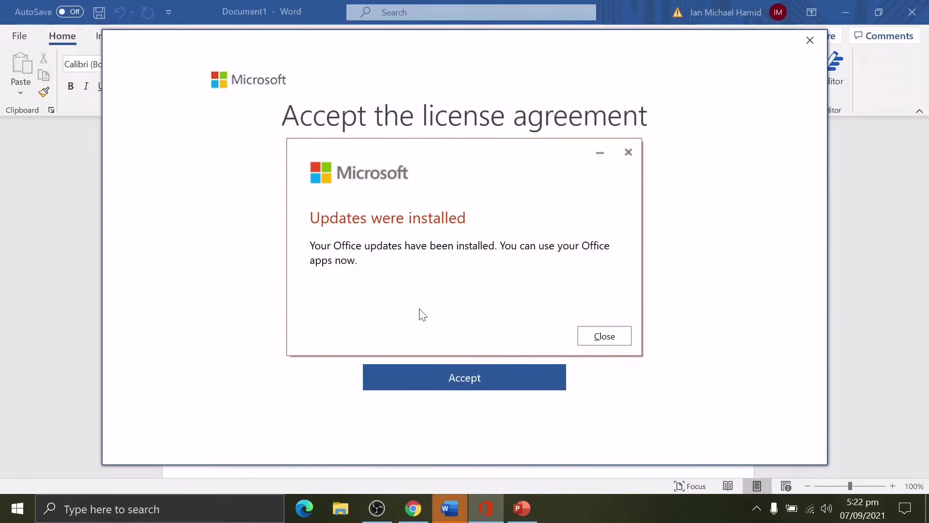
mouse_move(350, 228)
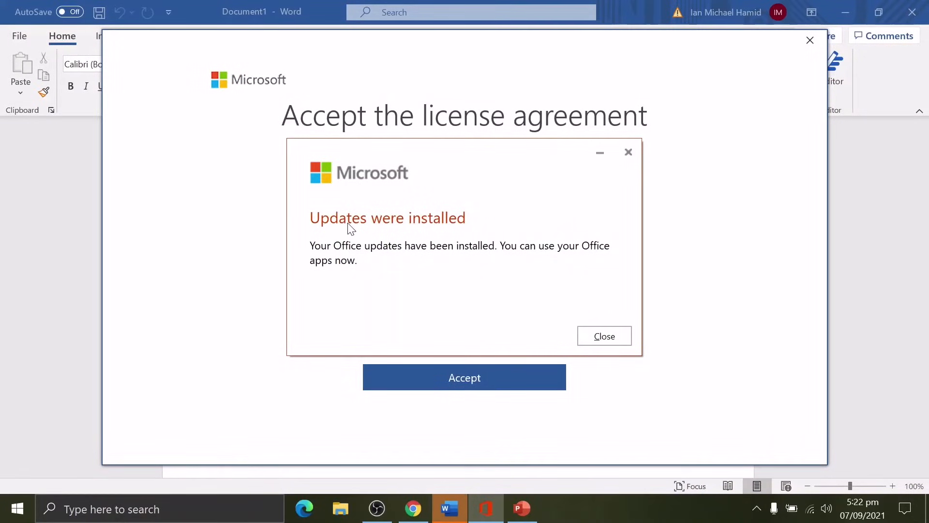
mouse_move(532, 295)
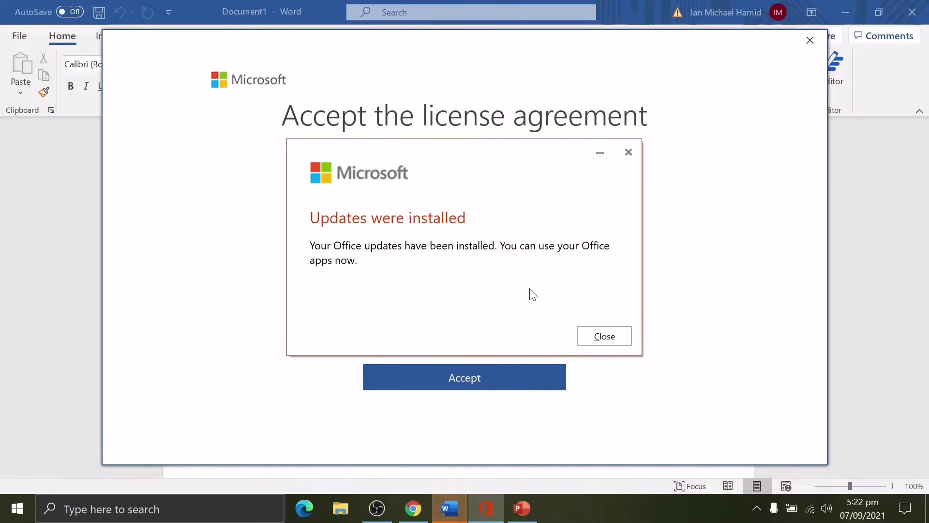
Dismiss the updates-installed notice, accept the license, and show Office Home and Student 2019 activated on Account
click(603, 336)
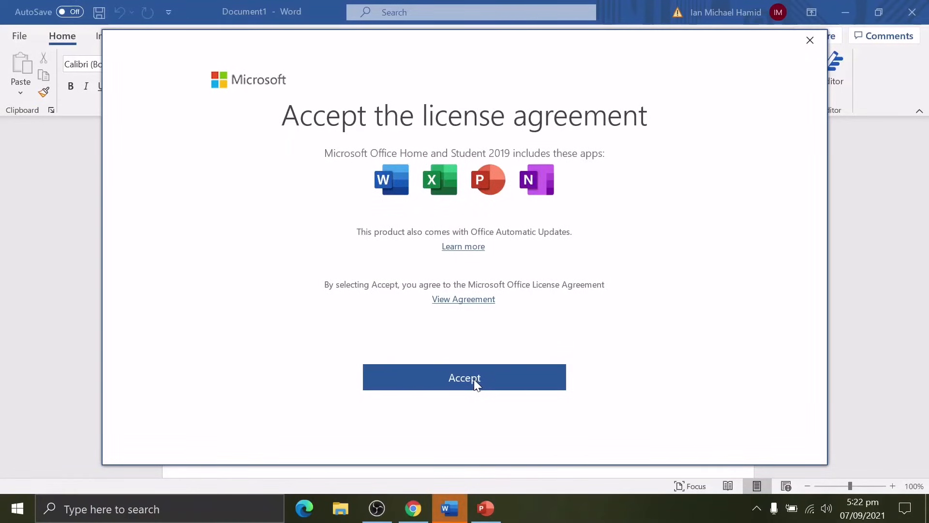
click(464, 377)
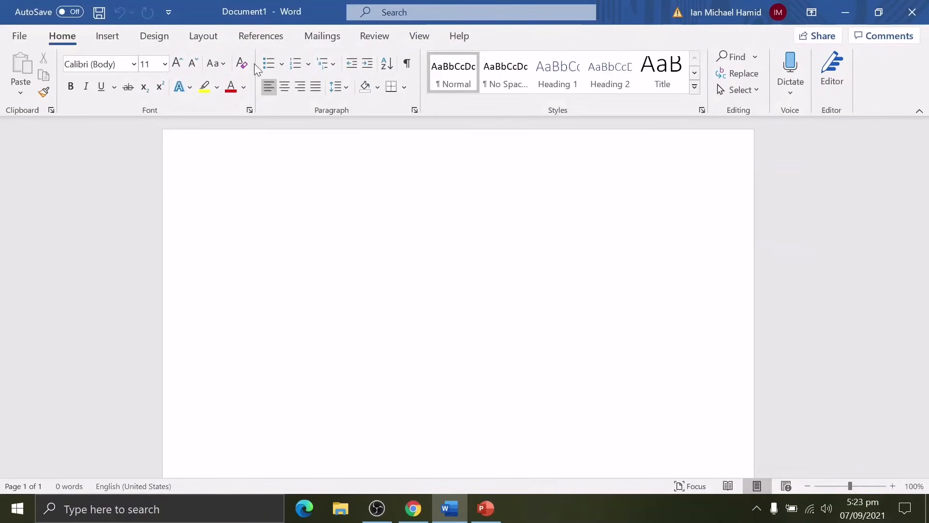
click(19, 35)
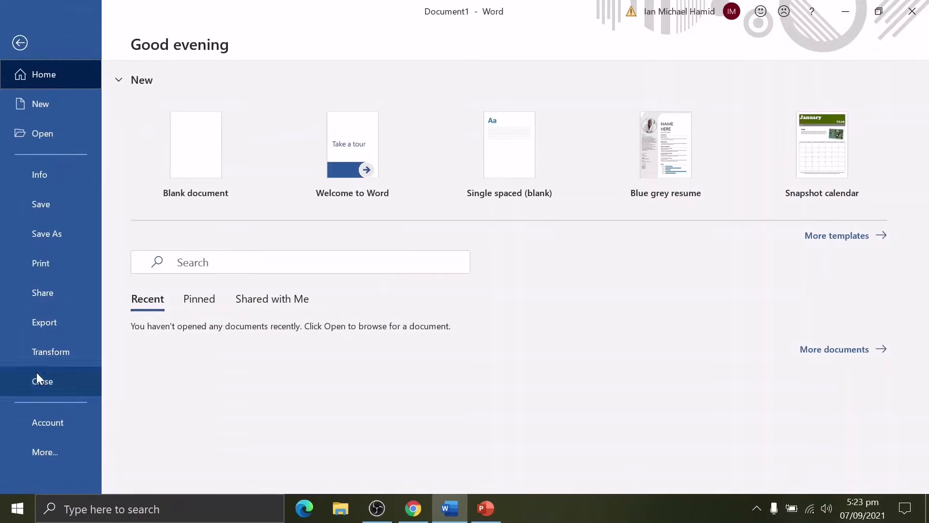
click(47, 422)
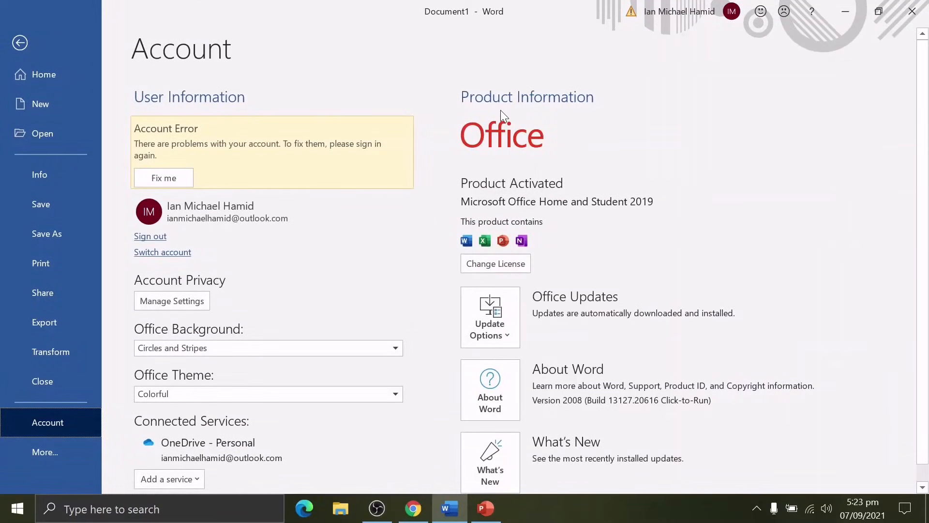
mouse_move(532, 160)
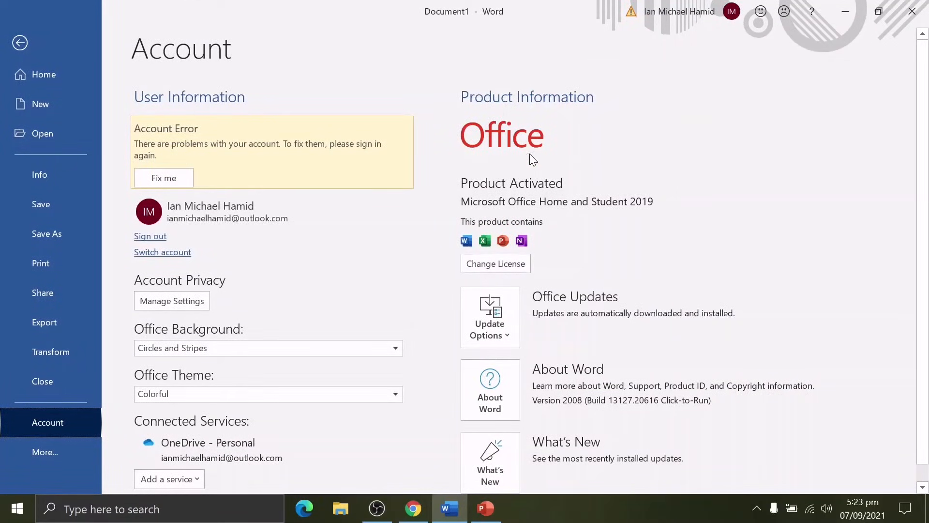
mouse_move(503, 319)
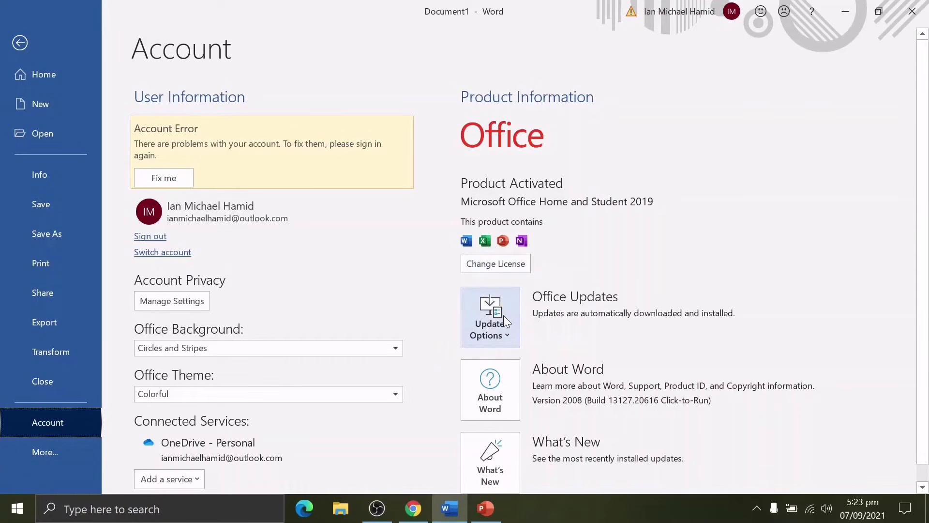
mouse_move(757, 25)
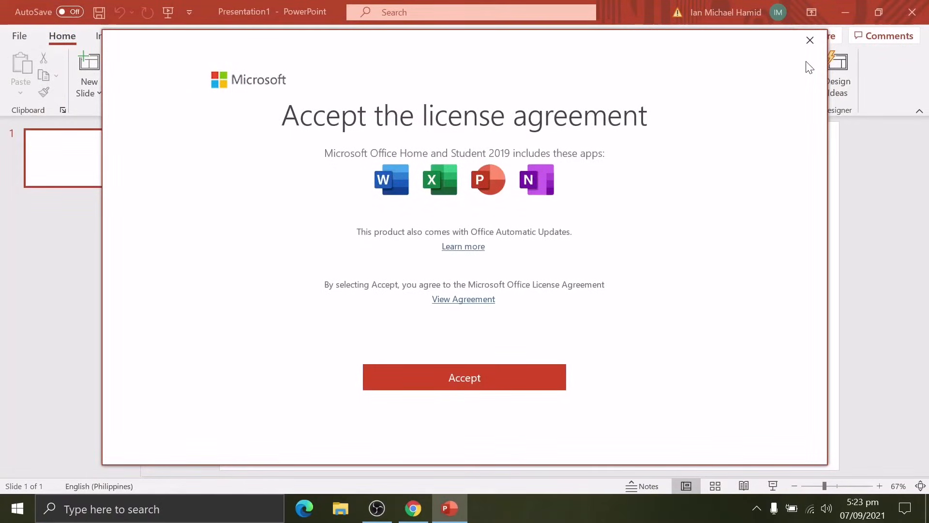
mouse_move(498, 378)
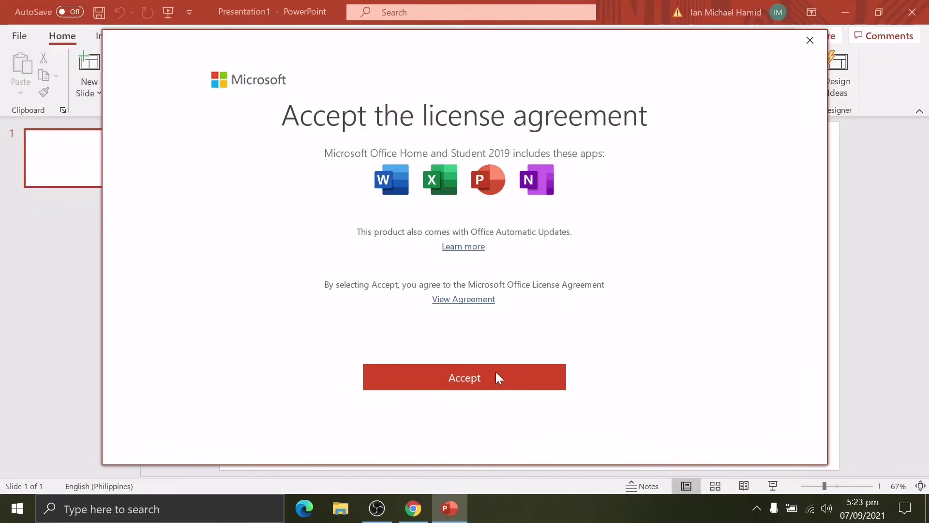
Accept the license agreement in PowerPoint and close PowerPoint
click(465, 377)
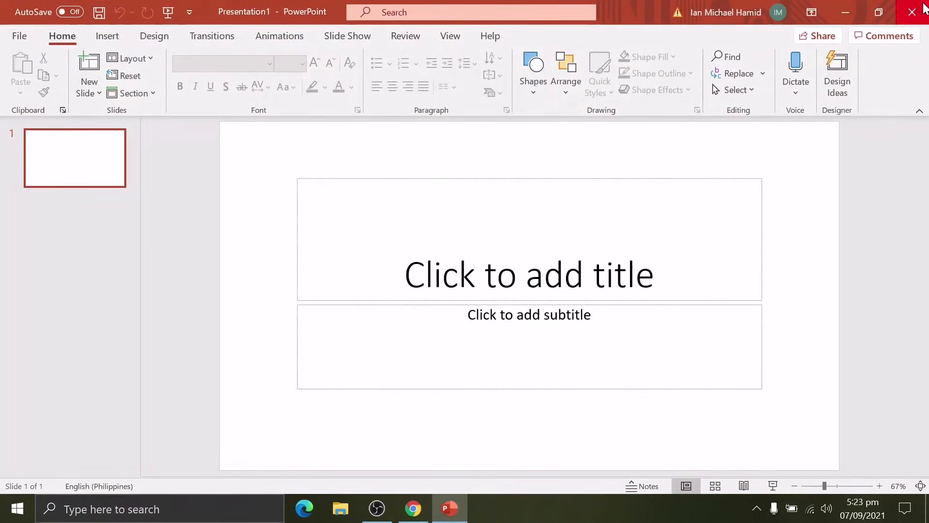
click(412, 507)
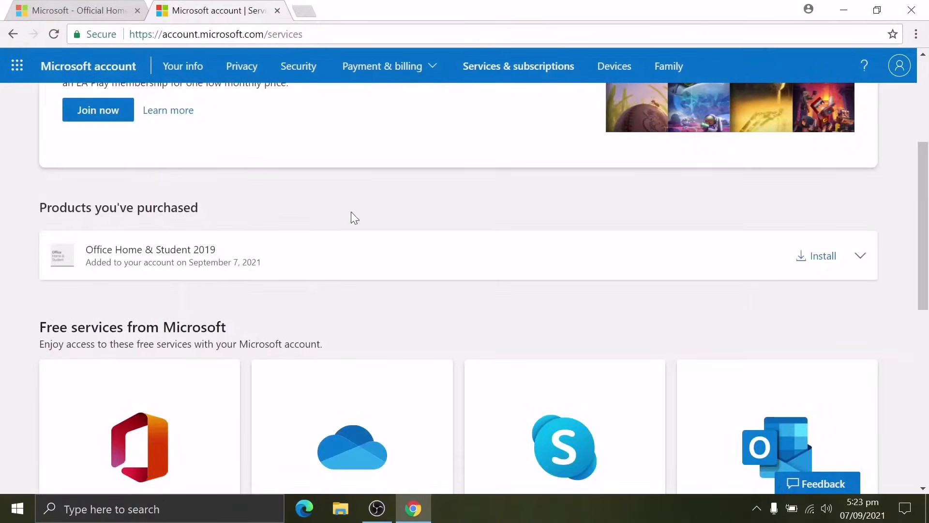
mouse_move(161, 238)
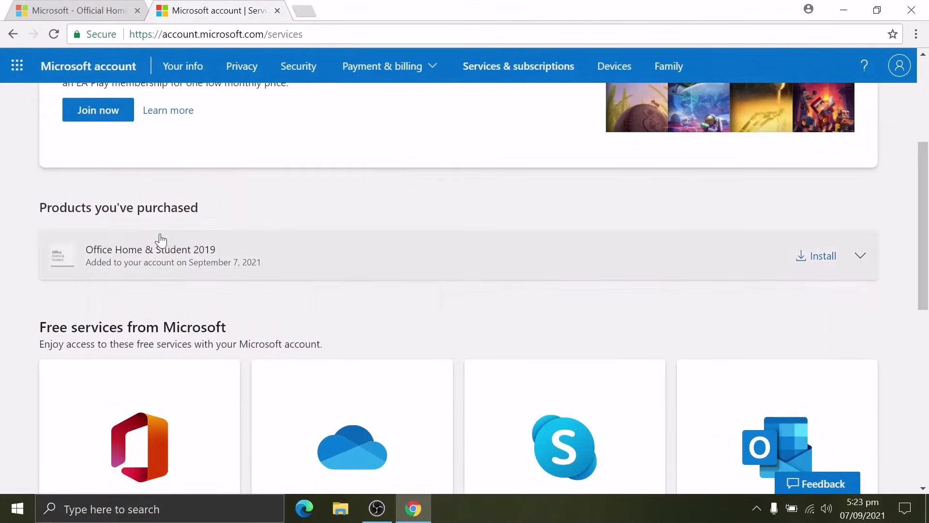
mouse_move(635, 249)
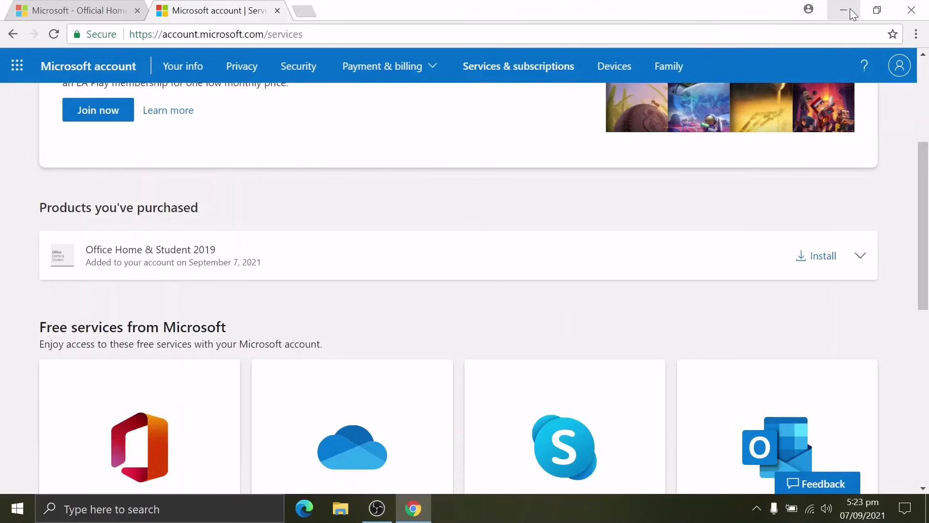
mouse_move(528, 283)
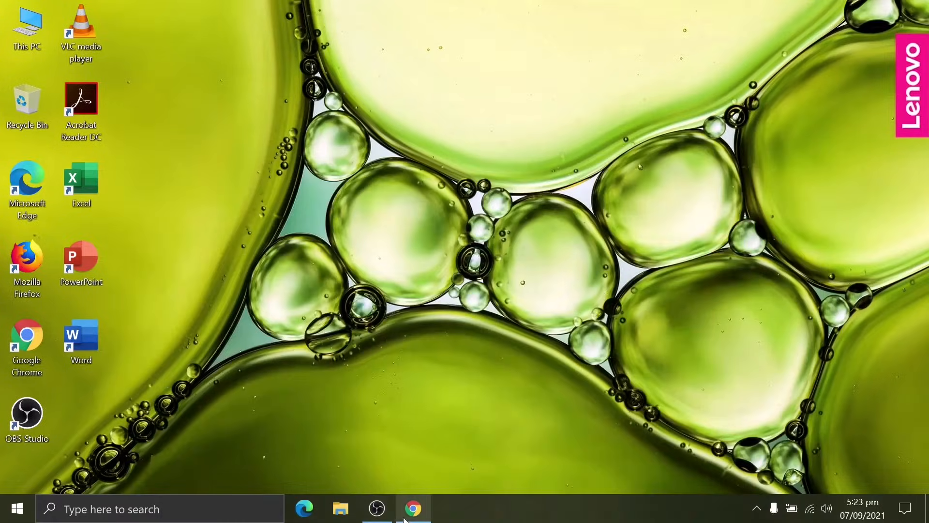
Launch Word, start a blank document and go to the File > Account page
double_click(81, 338)
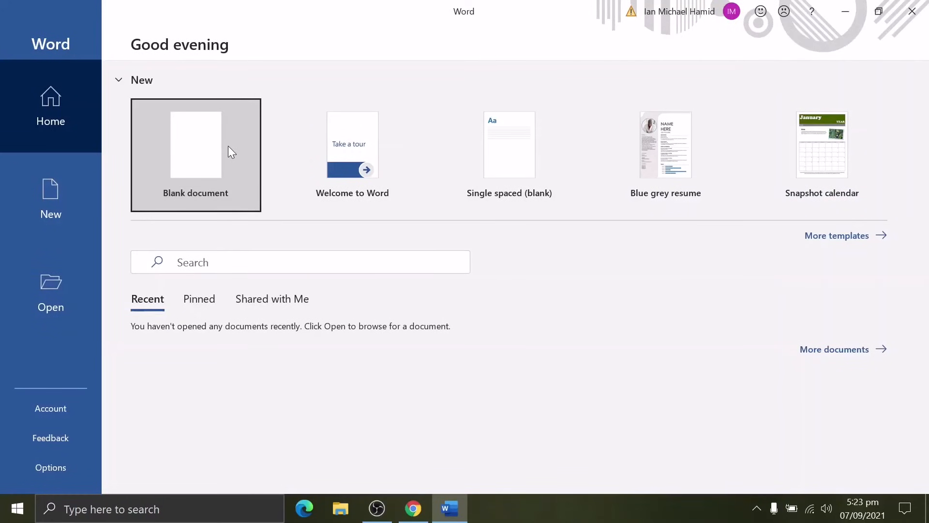
click(196, 150)
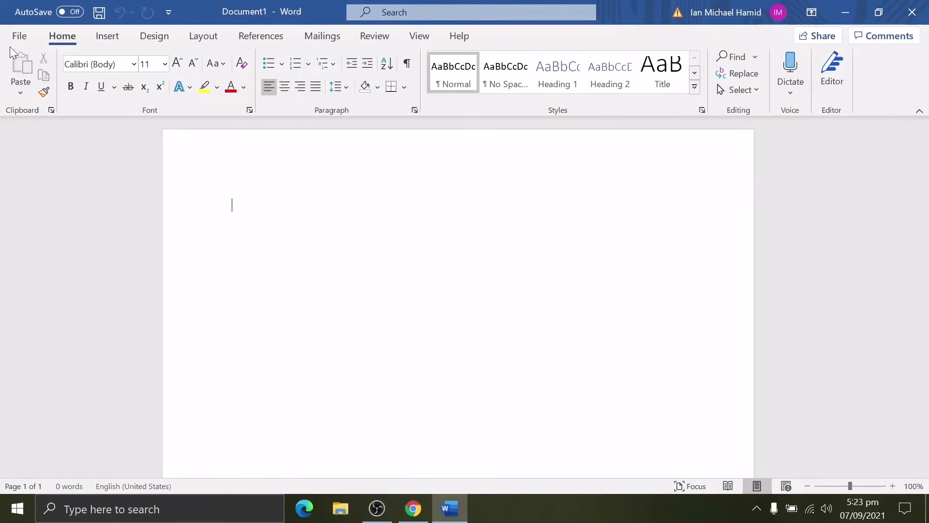
click(19, 36)
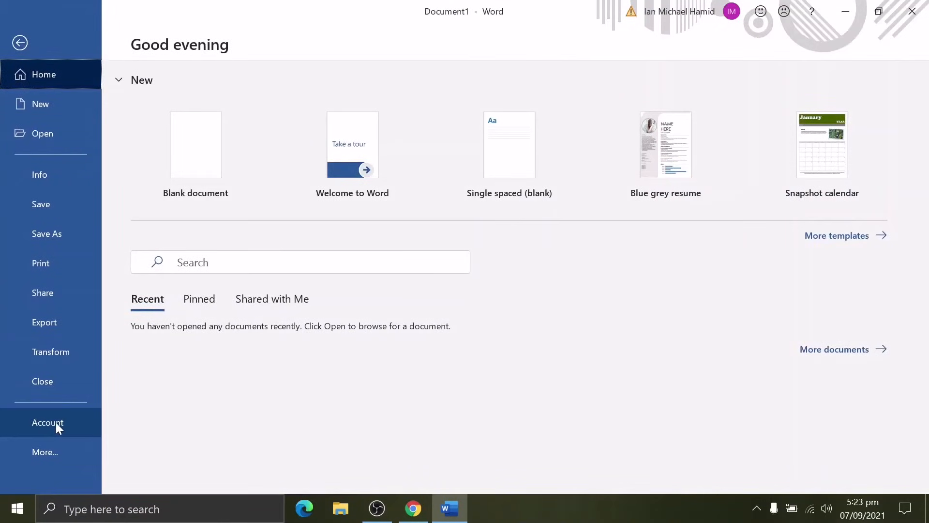
click(48, 422)
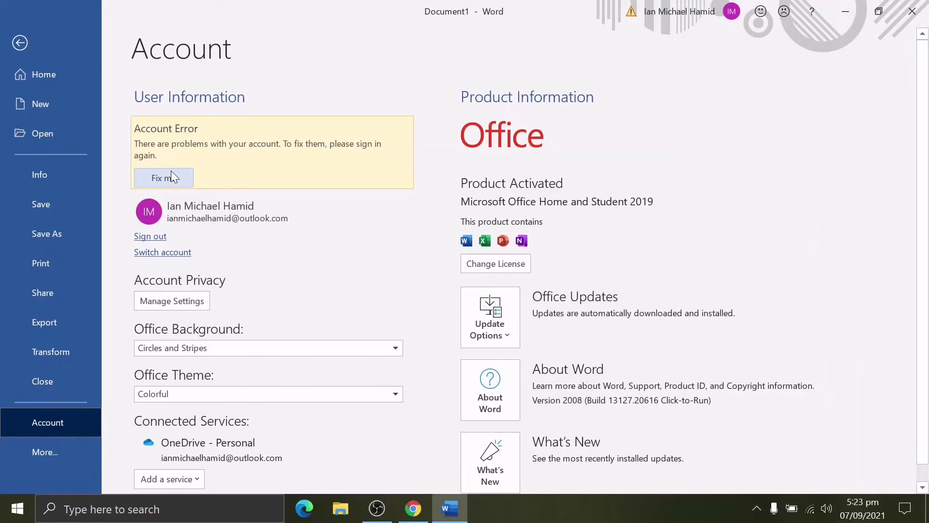
Use Fix me to sign in again with the account password, then close Word
click(163, 178)
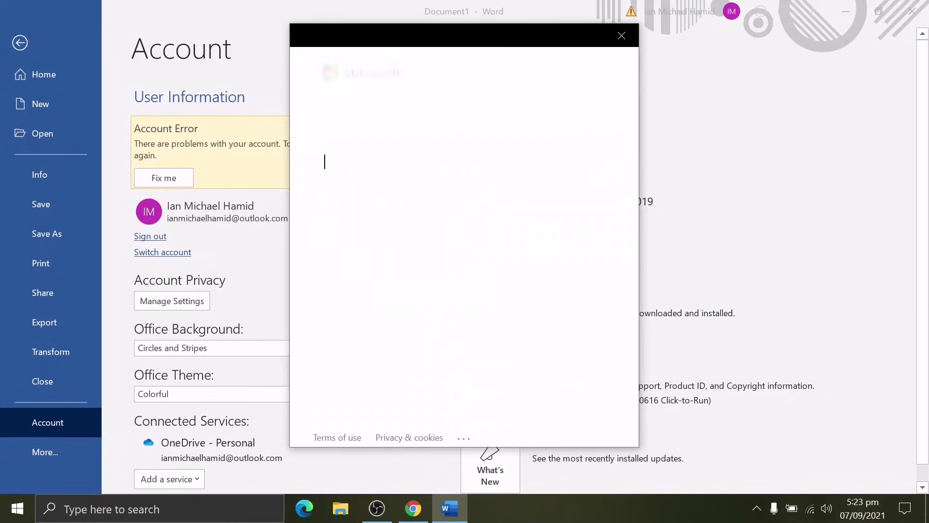
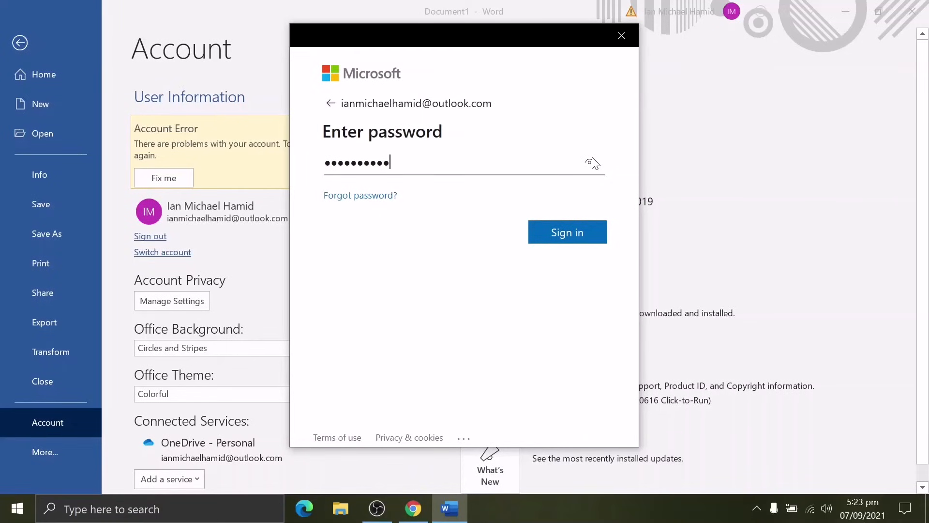
click(567, 232)
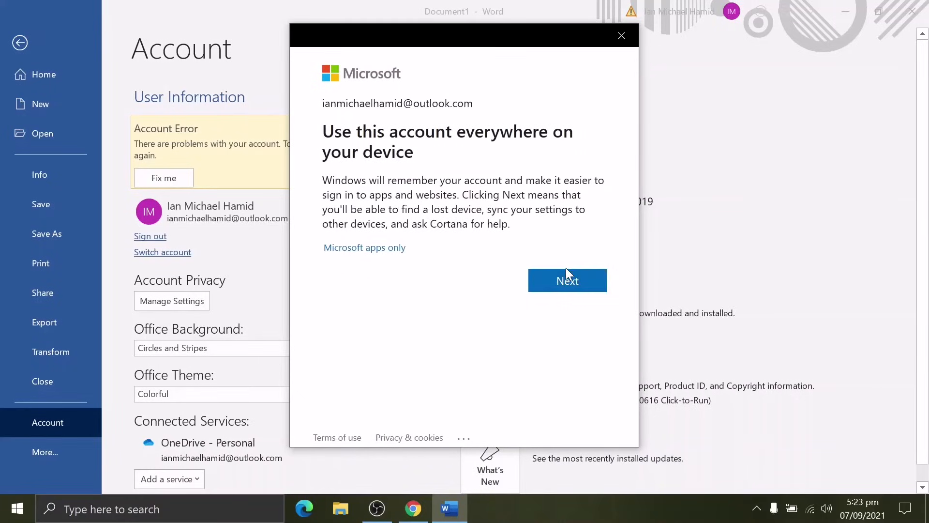
click(567, 281)
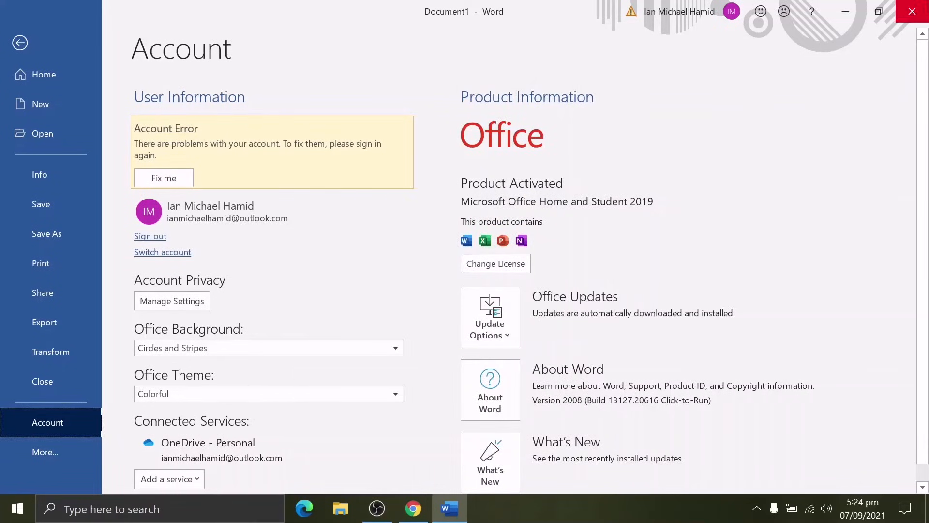
click(912, 11)
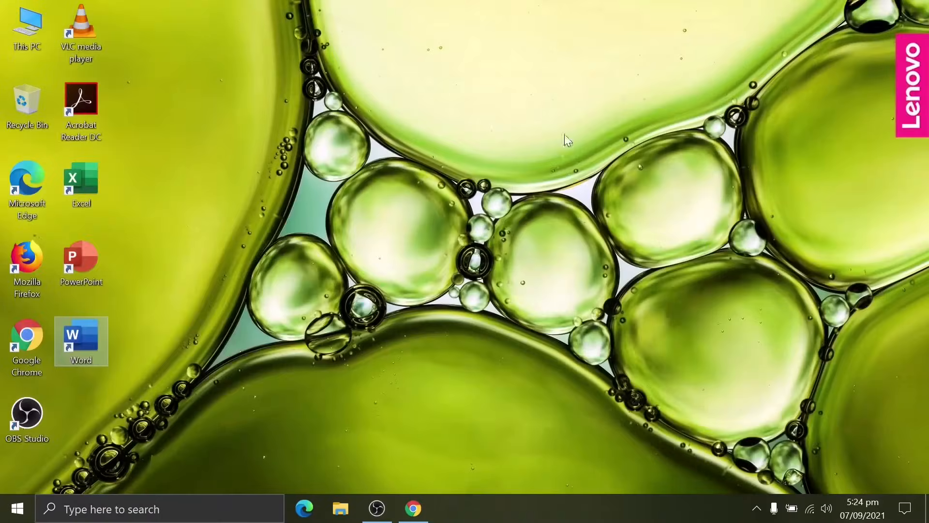
Relaunch Word, accept sending optional diagnostic data, start a blank document and dismiss the sharing tip
double_click(81, 336)
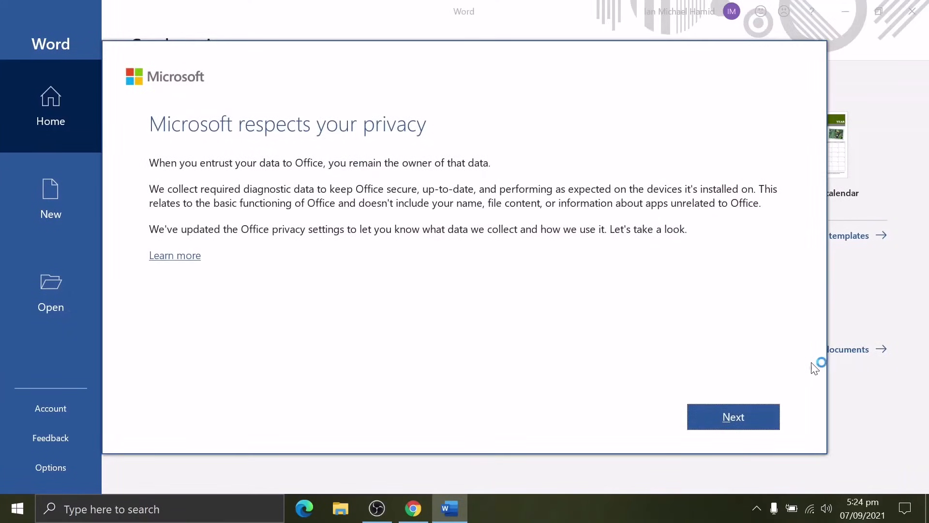
click(733, 416)
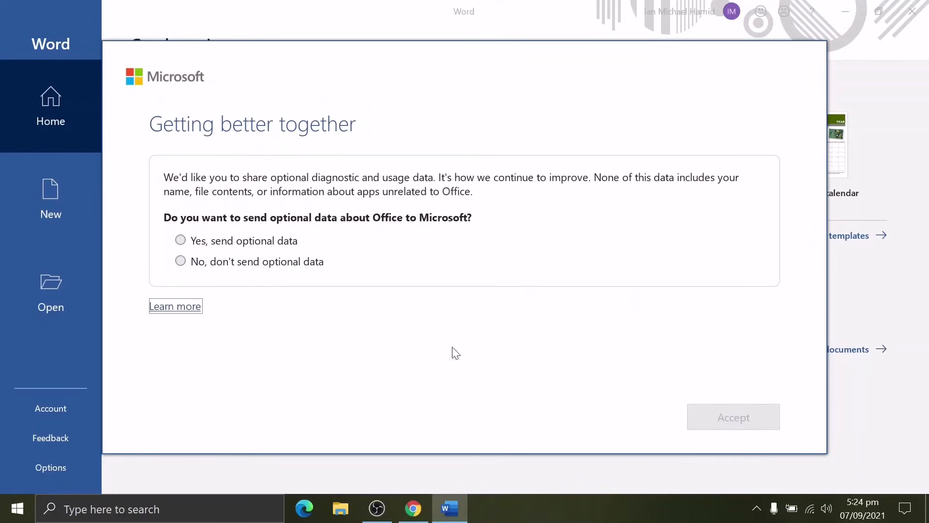
click(180, 240)
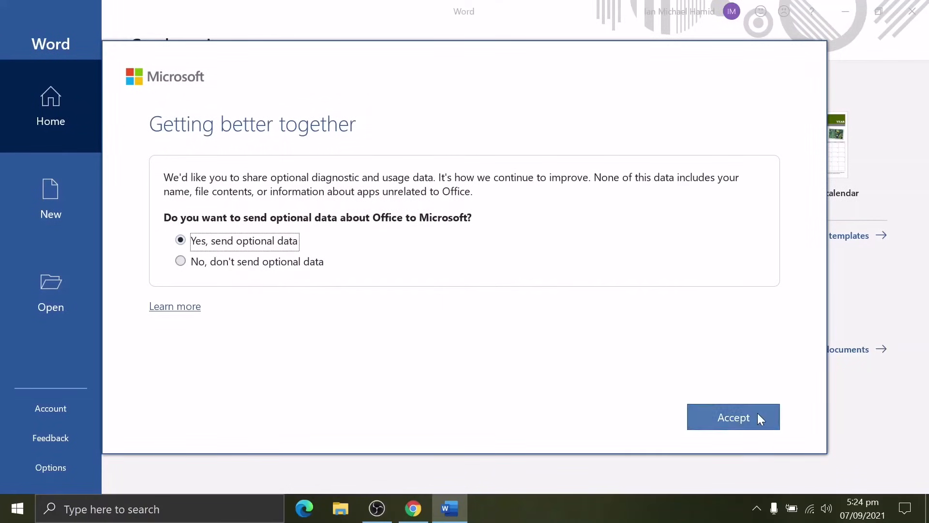
click(734, 416)
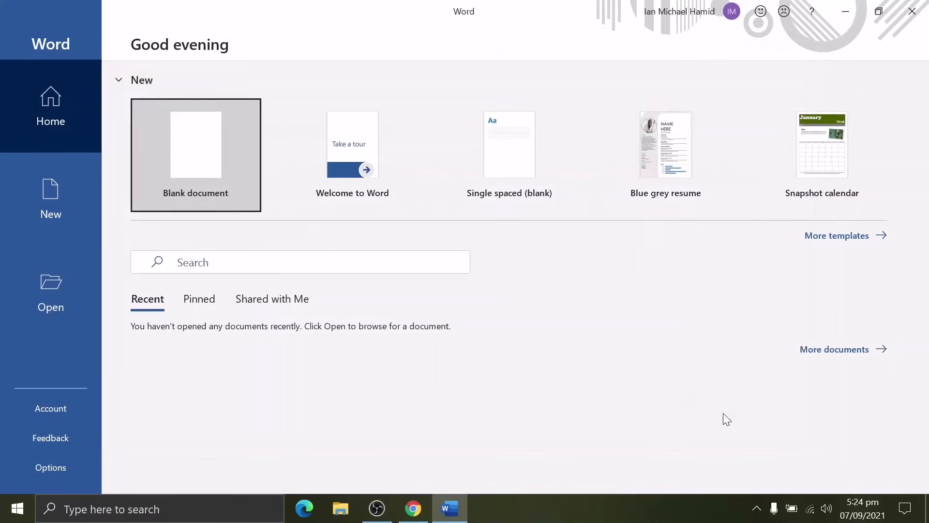
click(196, 155)
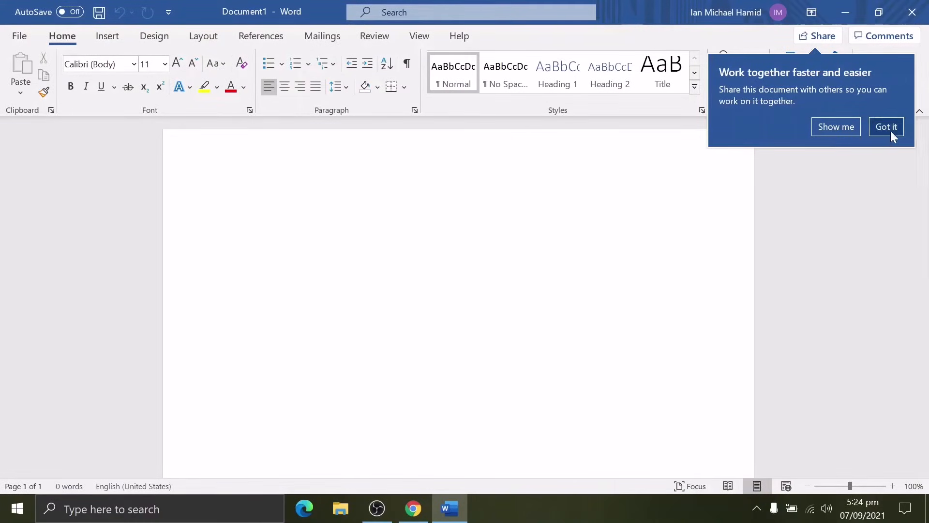
click(886, 126)
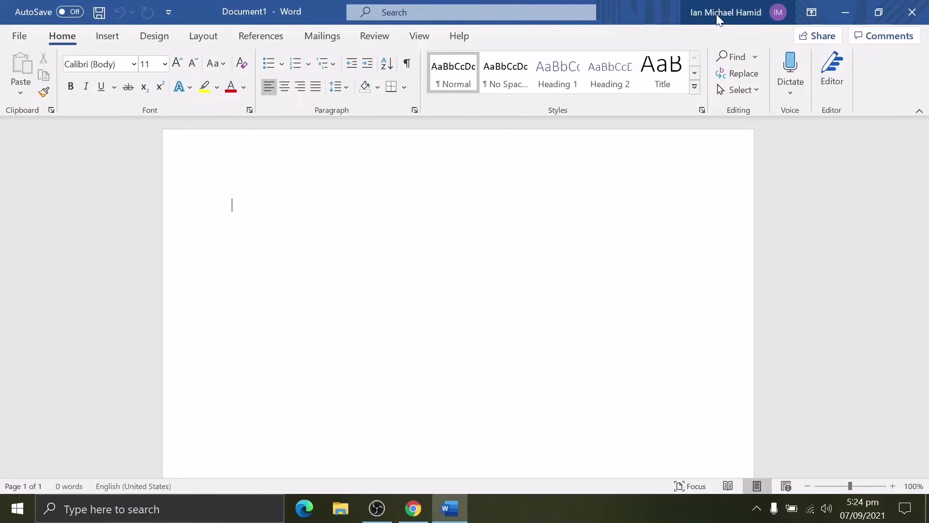
mouse_move(722, 17)
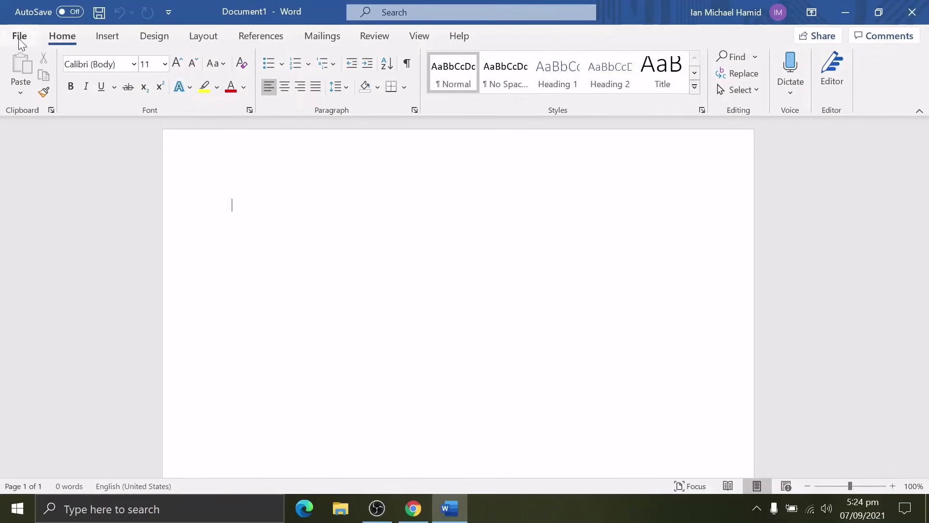
Show the File > Account page listing Office Home and Student 2019 as Product Activated
click(18, 36)
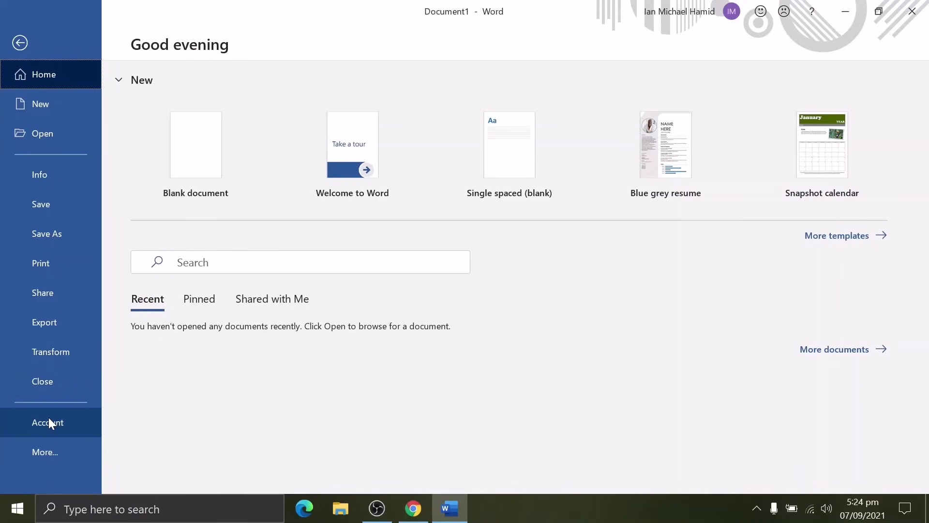
click(46, 422)
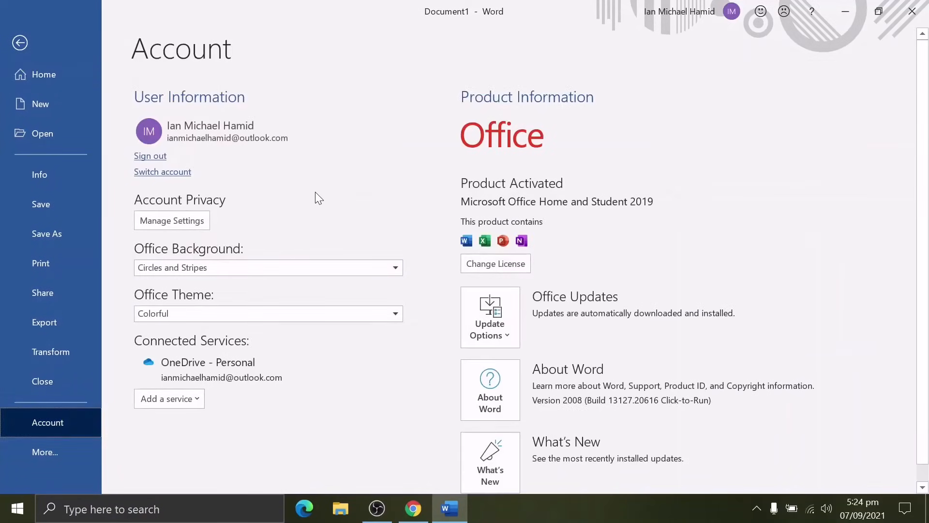
mouse_move(453, 293)
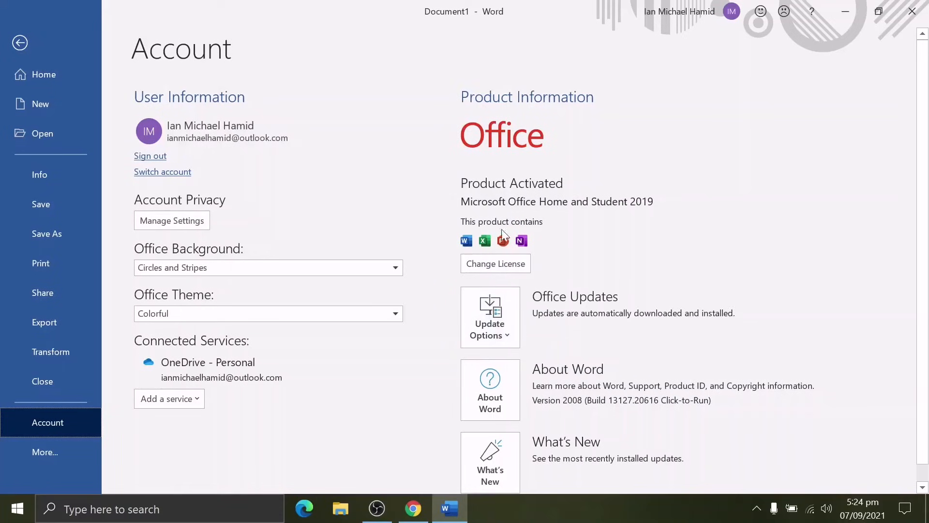
mouse_move(465, 206)
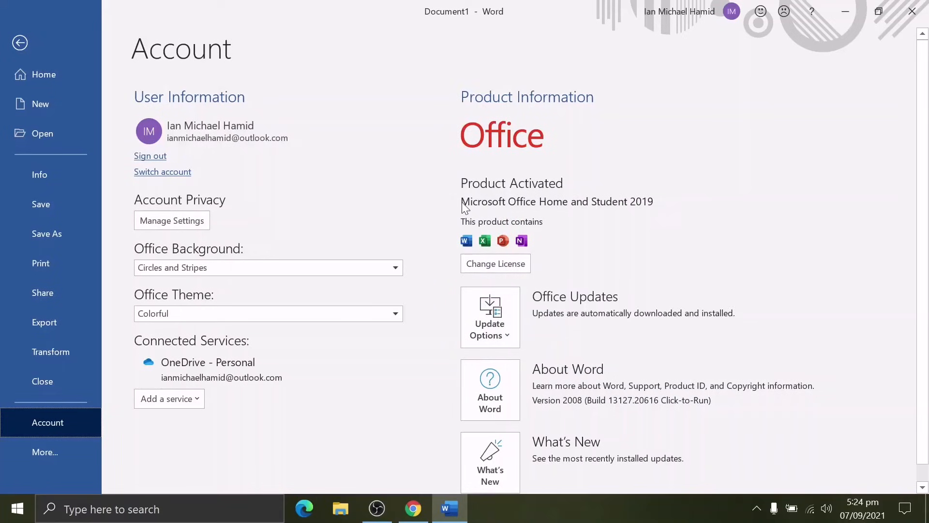